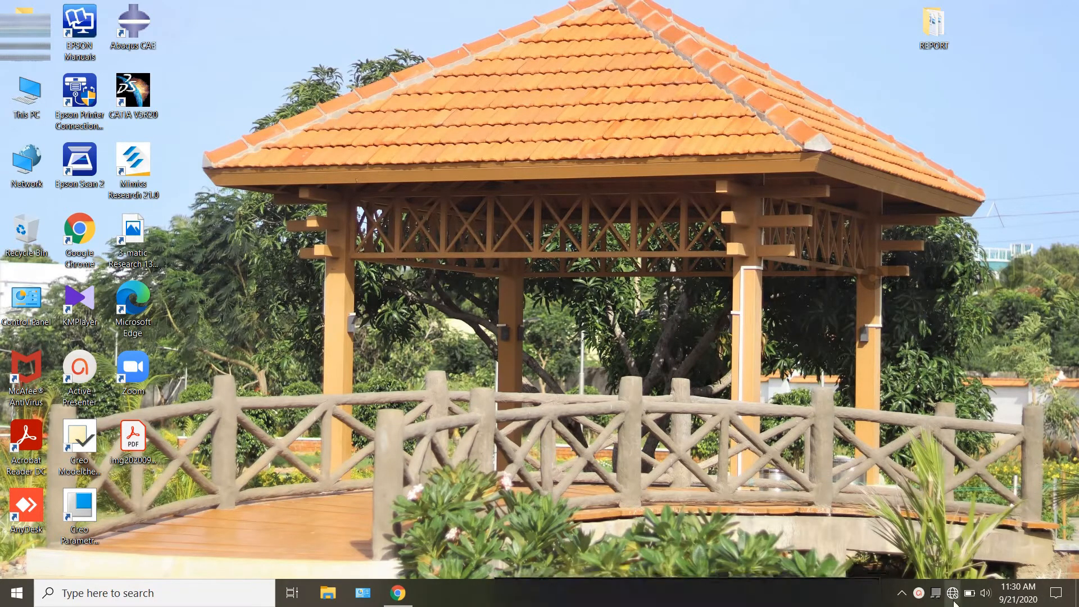
# Step: Launch Google Chrome from the taskbar onto a new Google search tab
pyautogui.click(953, 593)
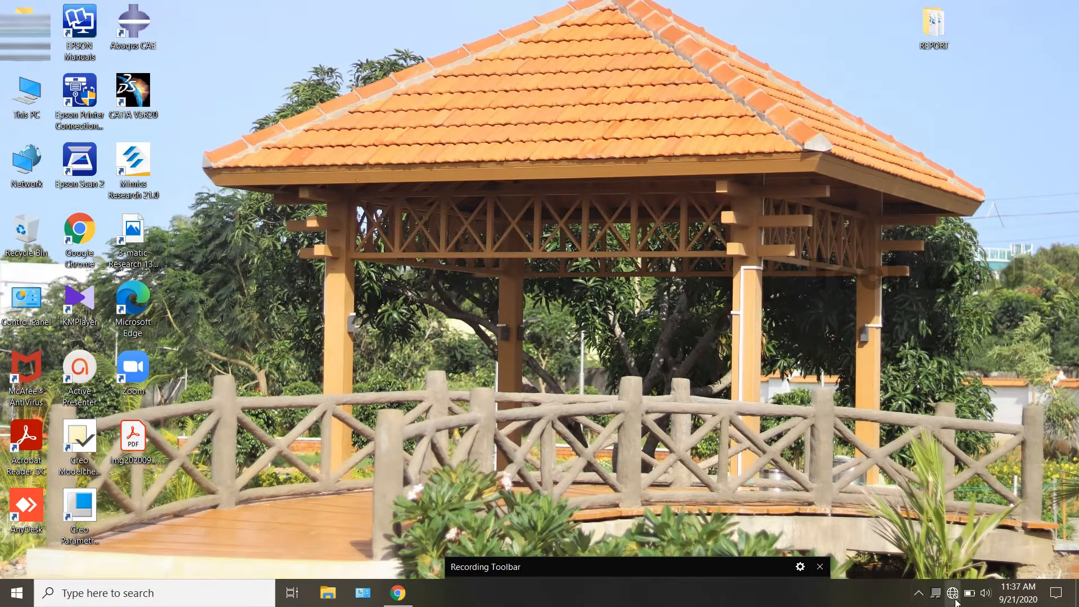
pyautogui.click(953, 592)
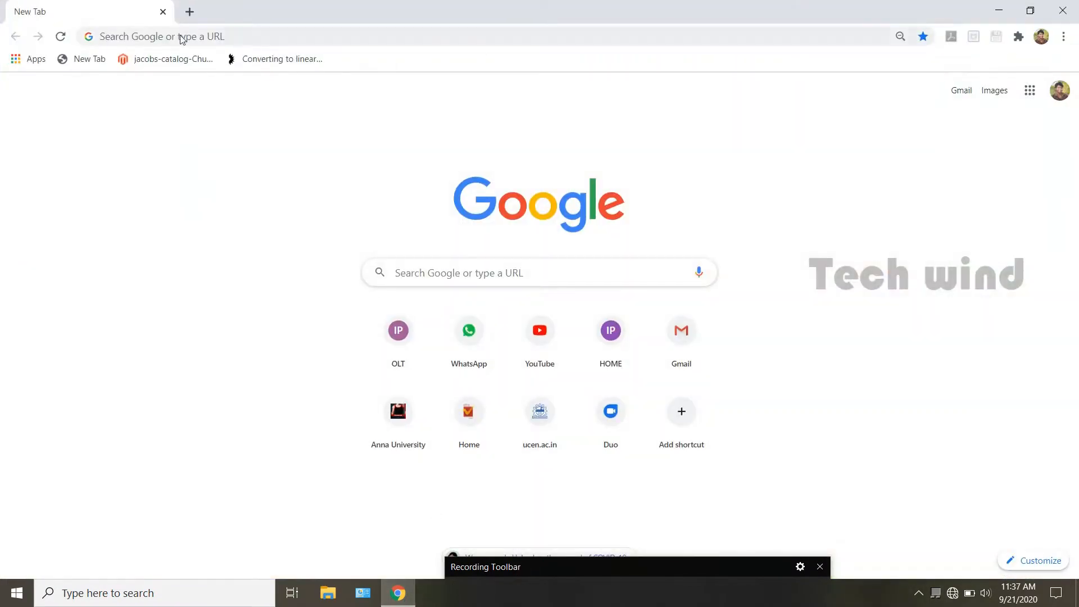
# Step: Load the router login page at 192.168.100.1 in Chrome
pyautogui.write('192.168.1.100.1')
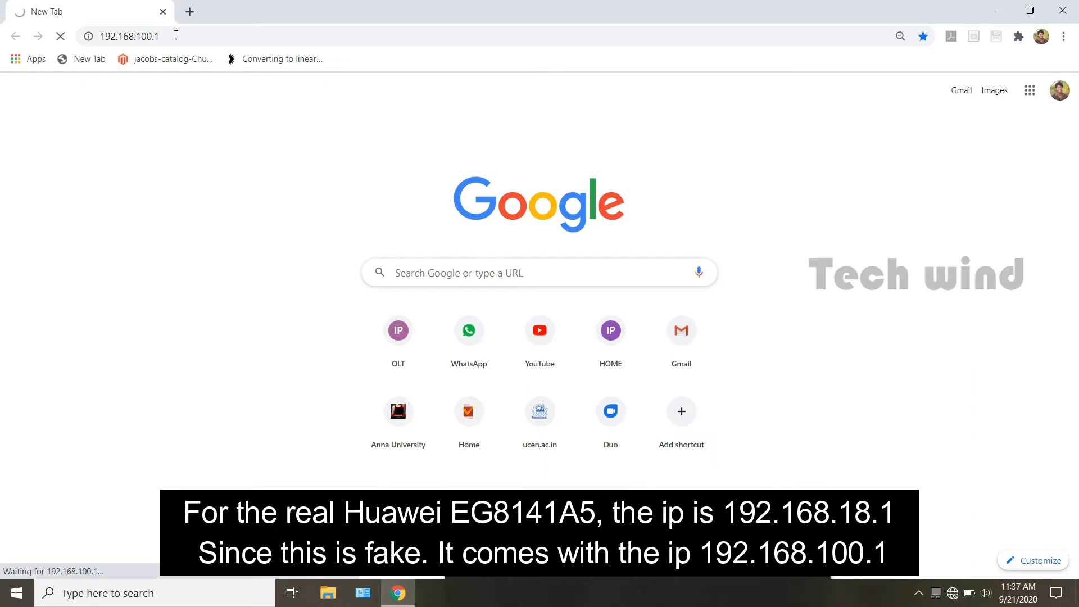
pyautogui.press('Return')
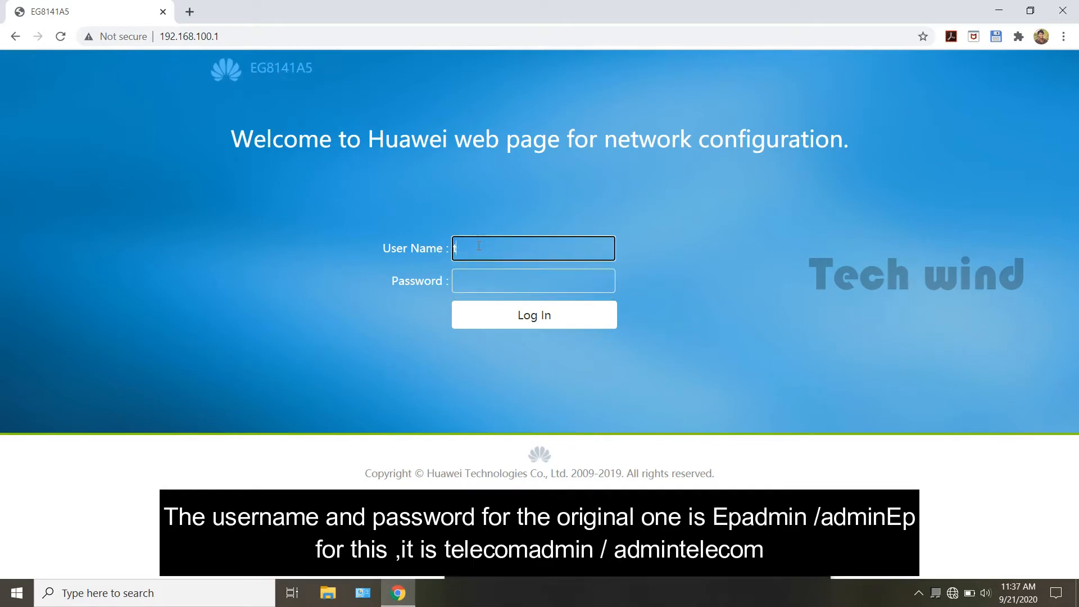
# Step: Log in as telecomadmin to reach the Service Provisioning Method guide
pyautogui.write('elecom')
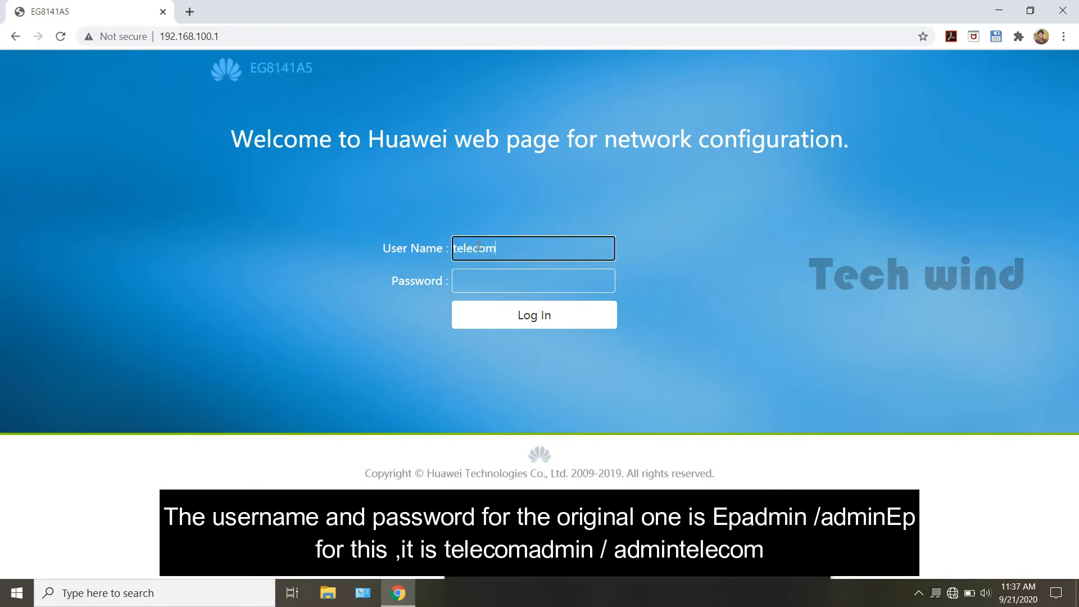
pyautogui.write('admin')
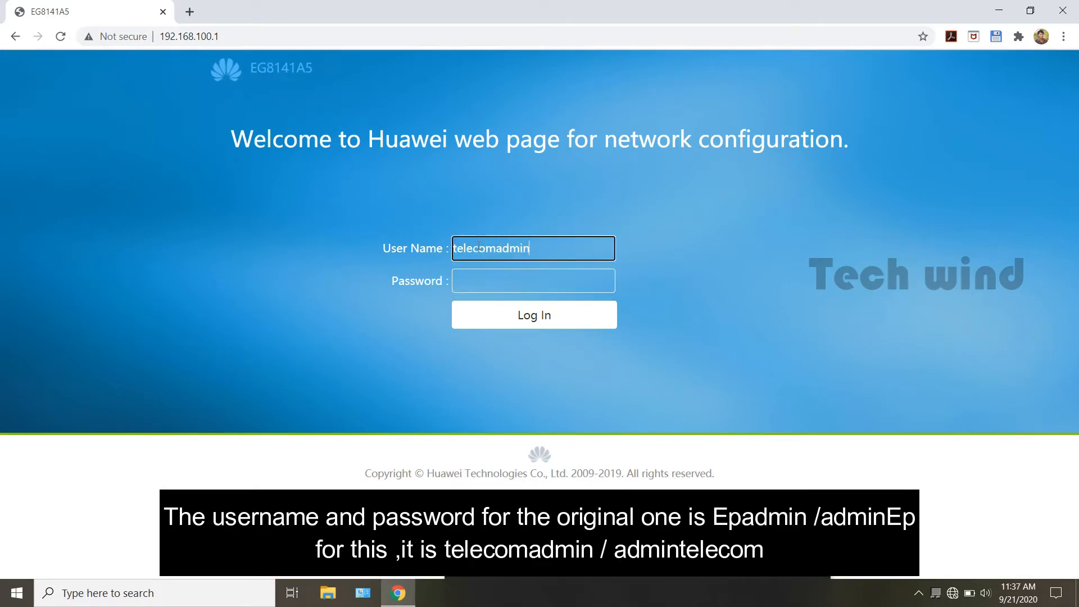
pyautogui.click(533, 281)
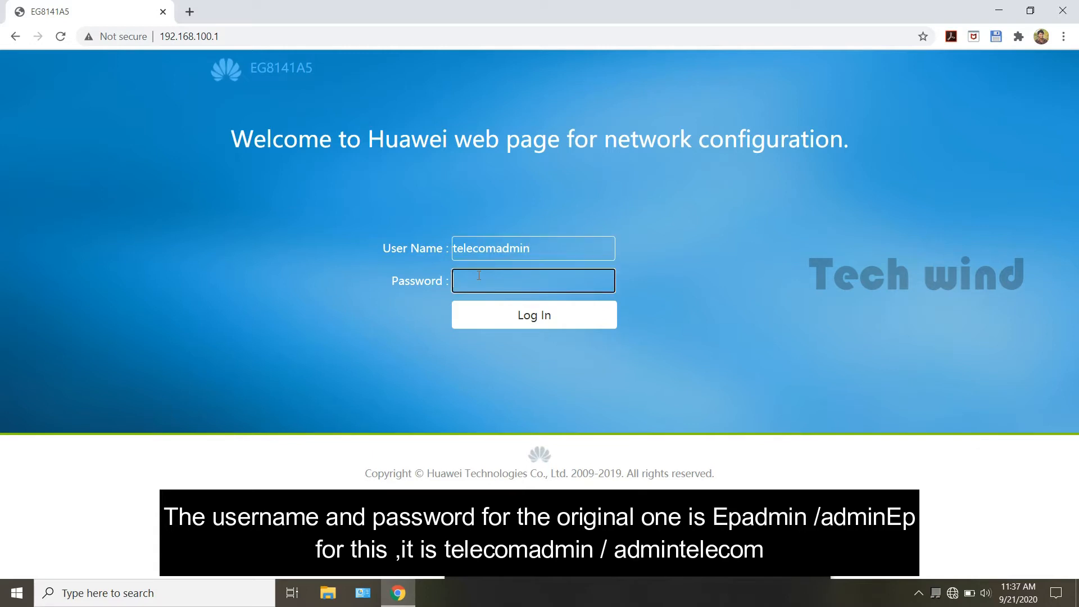
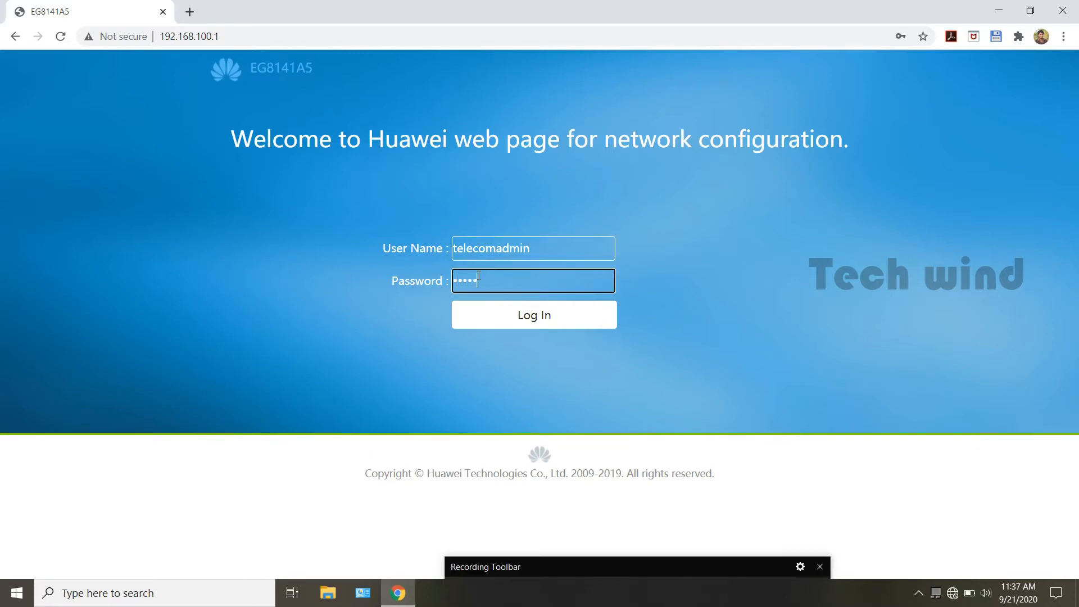
pyautogui.write('password')
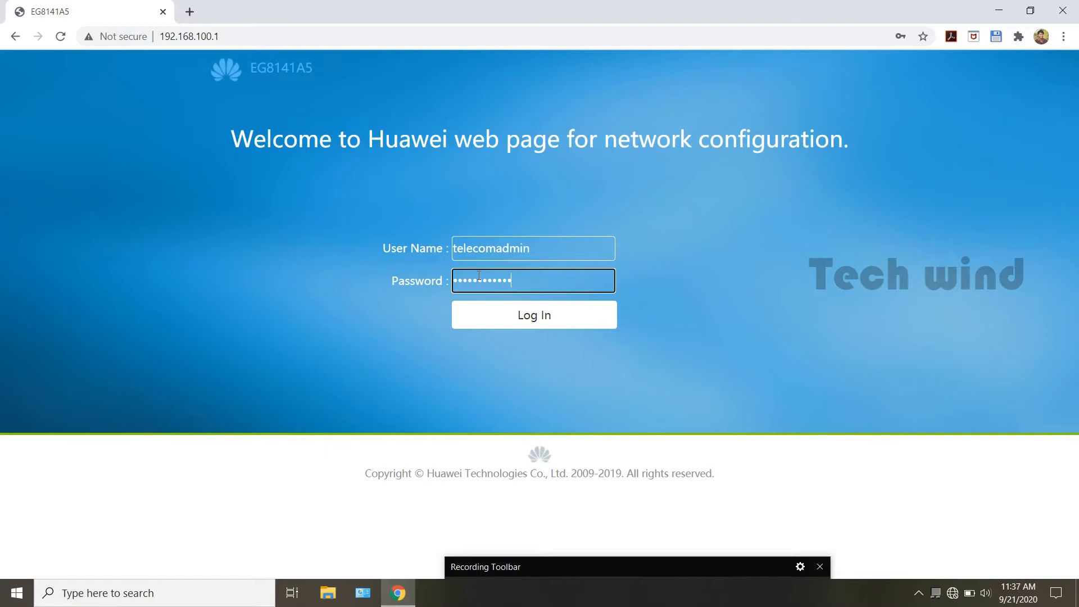
pyautogui.moveTo(481, 315)
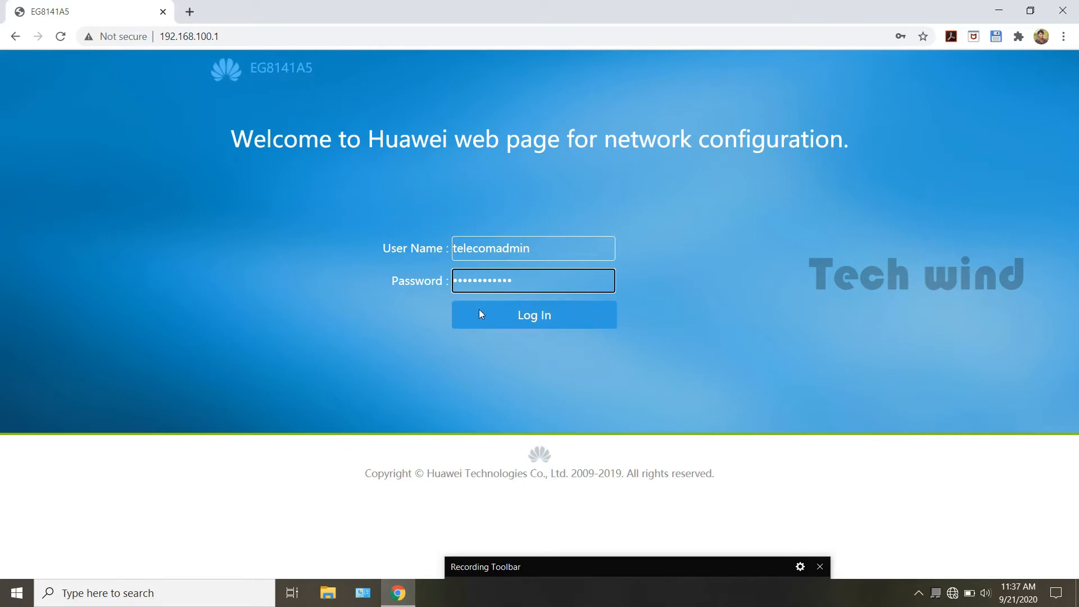
pyautogui.click(533, 314)
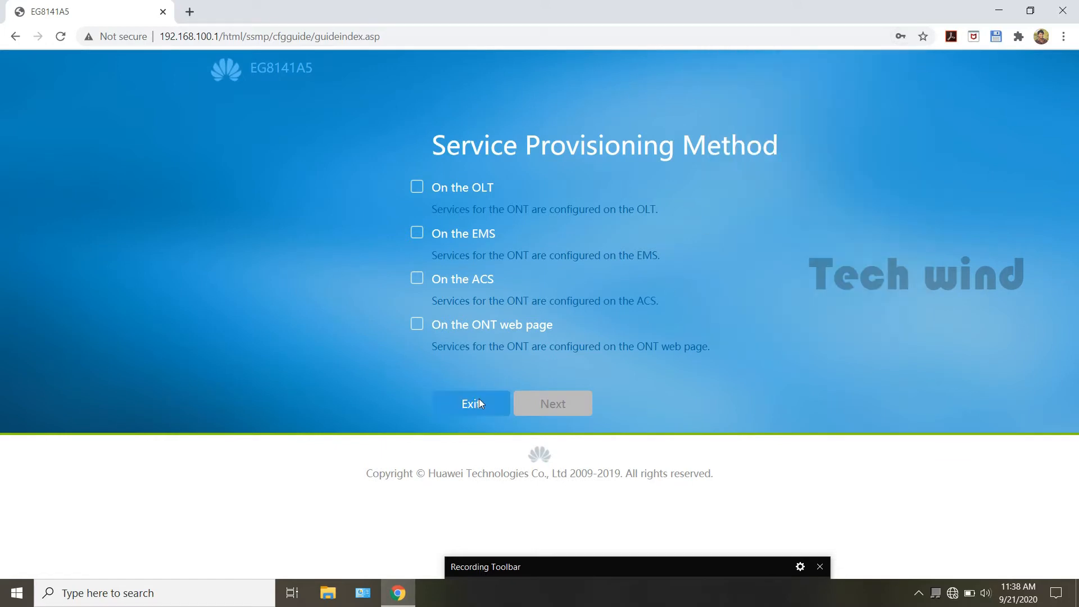
# Step: Exit the guide and tick LAN1–LAN4 in Layer 2/3 Port Configuration
pyautogui.click(471, 404)
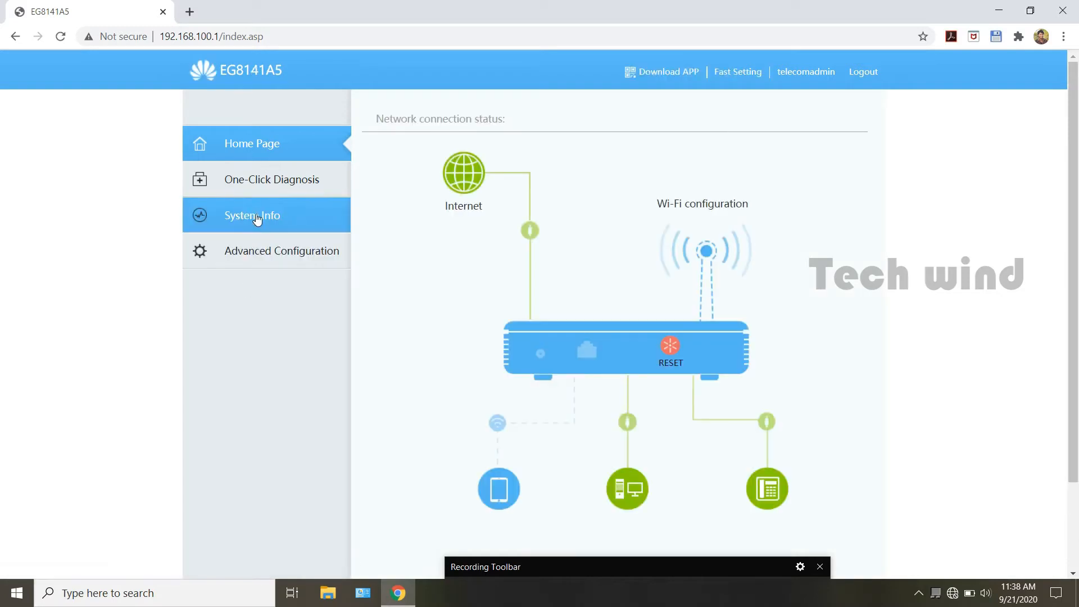
pyautogui.click(281, 251)
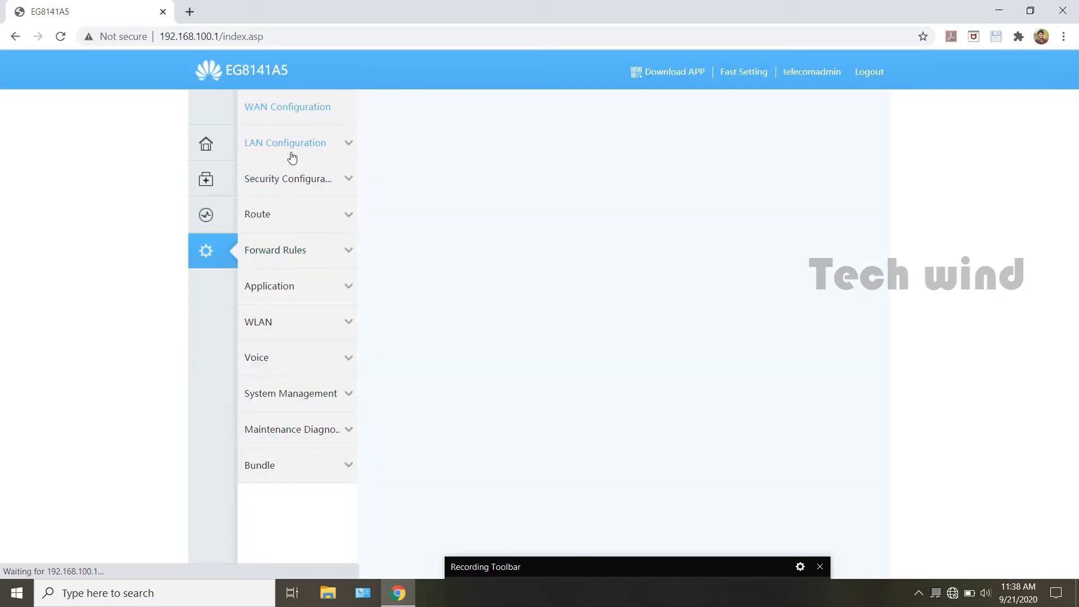
pyautogui.click(285, 143)
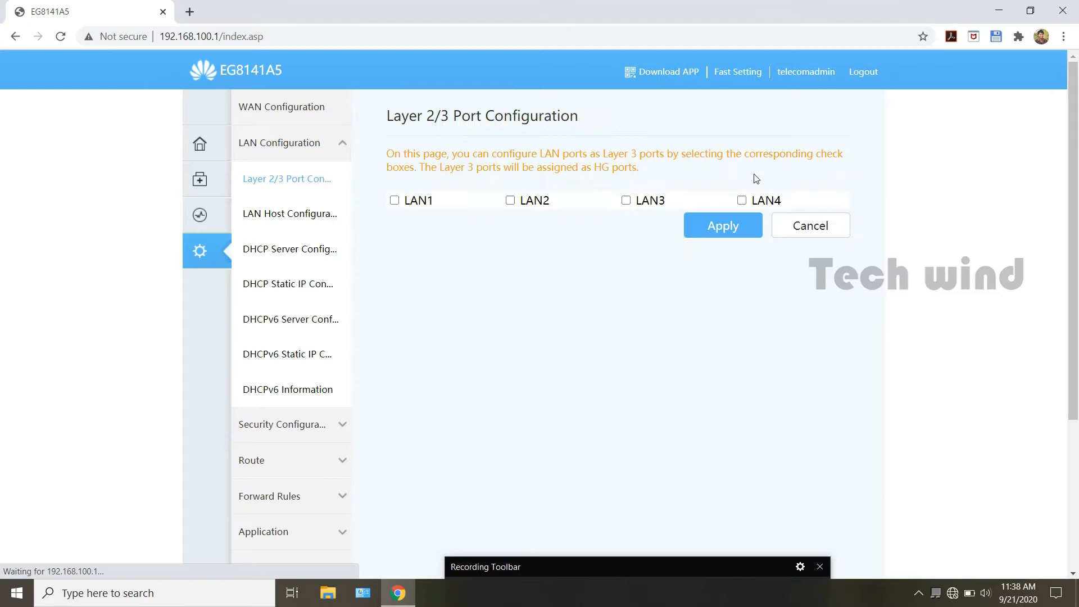
pyautogui.click(742, 200)
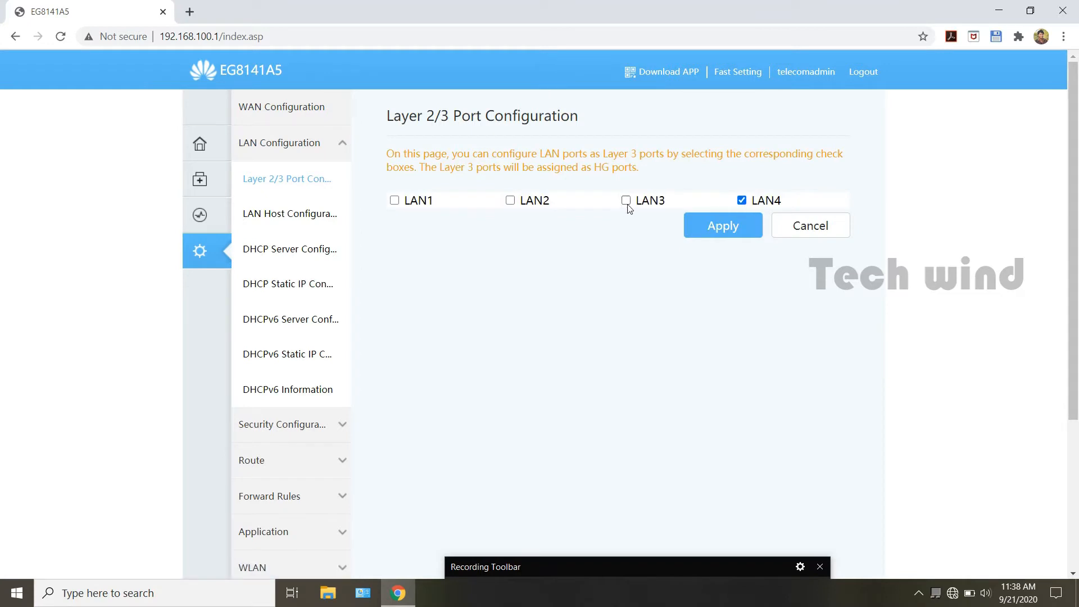
pyautogui.click(394, 200)
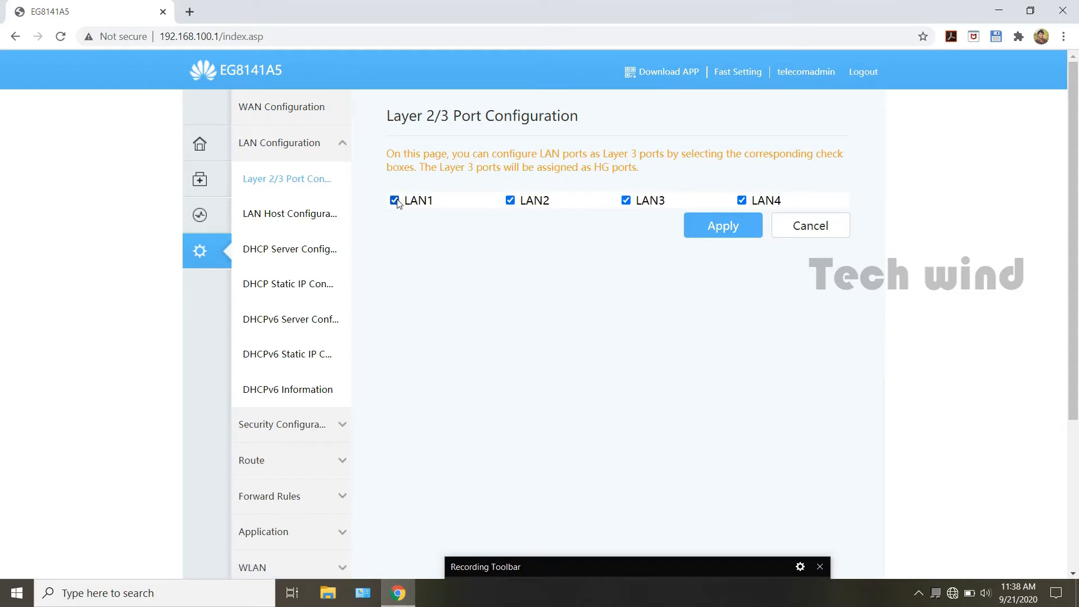
pyautogui.click(722, 225)
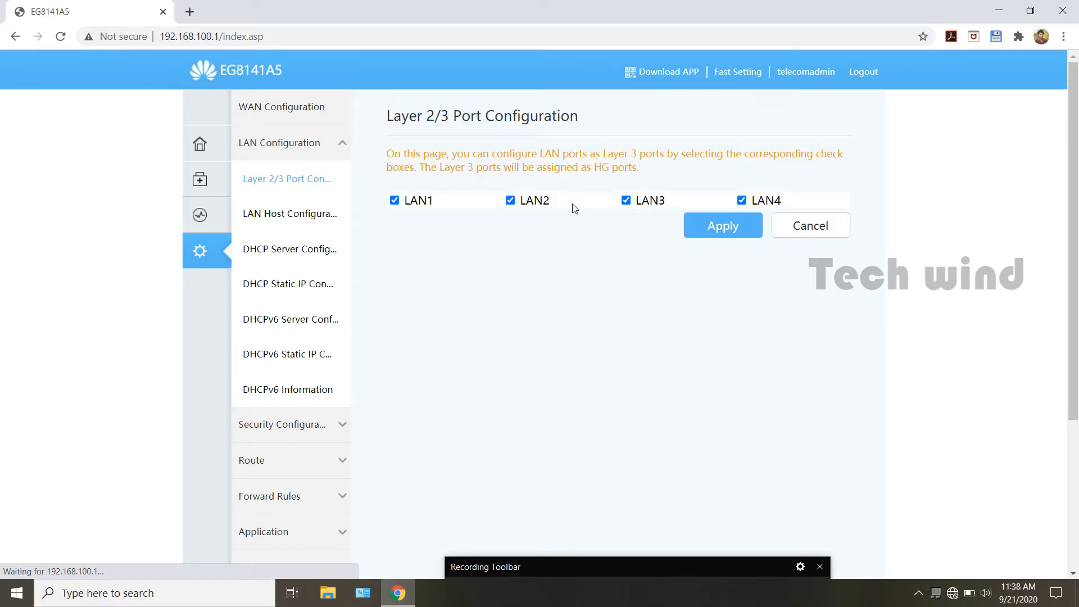
# Step: Show the WAN Configuration list with only 1_INTERNET_R_VID_176 on VLAN 176
pyautogui.click(285, 142)
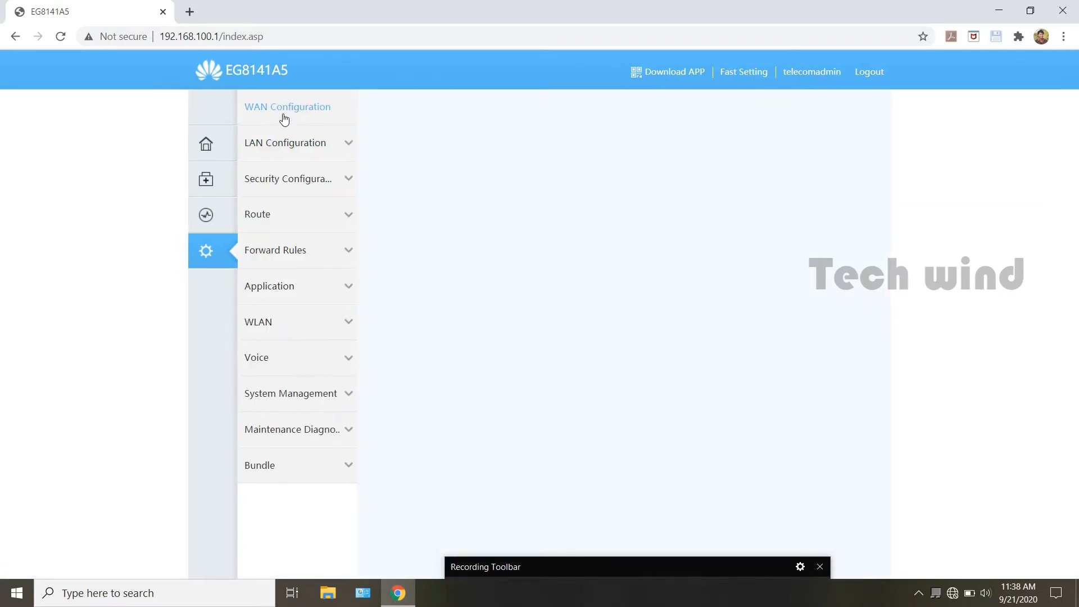
pyautogui.click(287, 107)
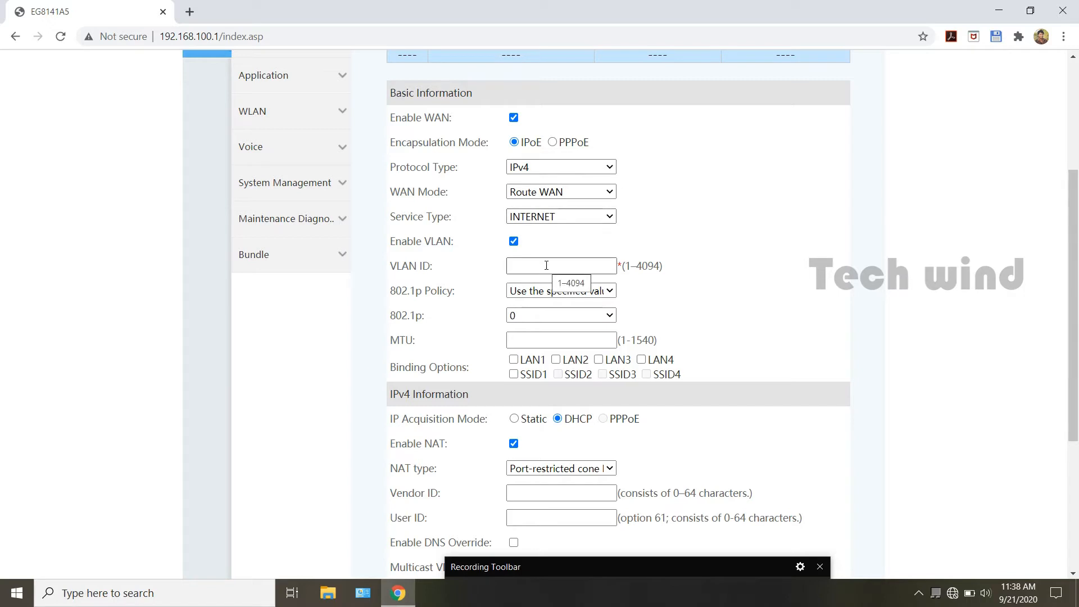
pyautogui.scroll(-3)
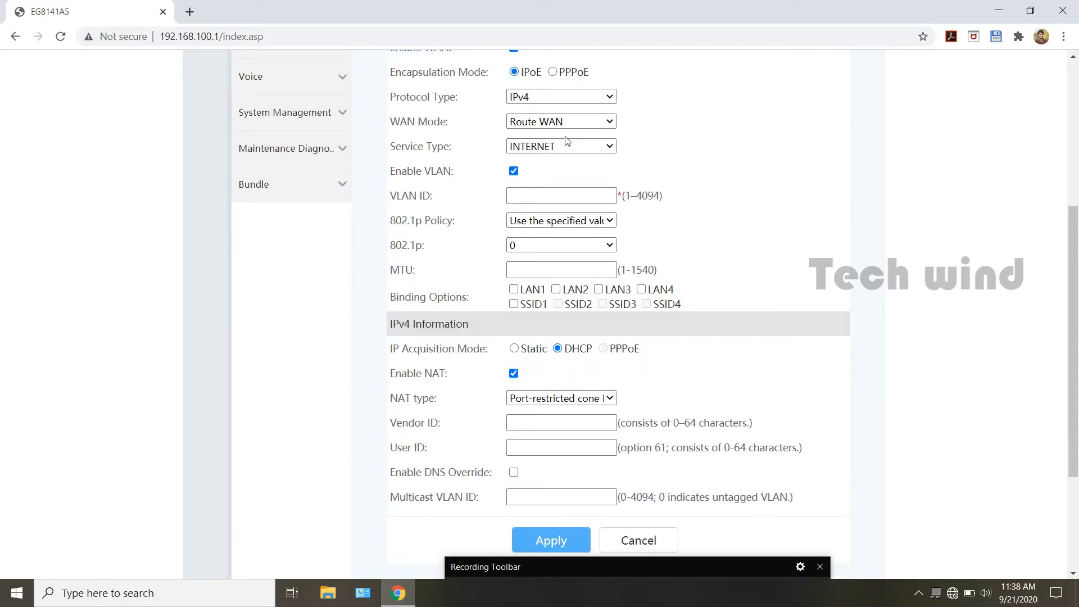
pyautogui.scroll(3)
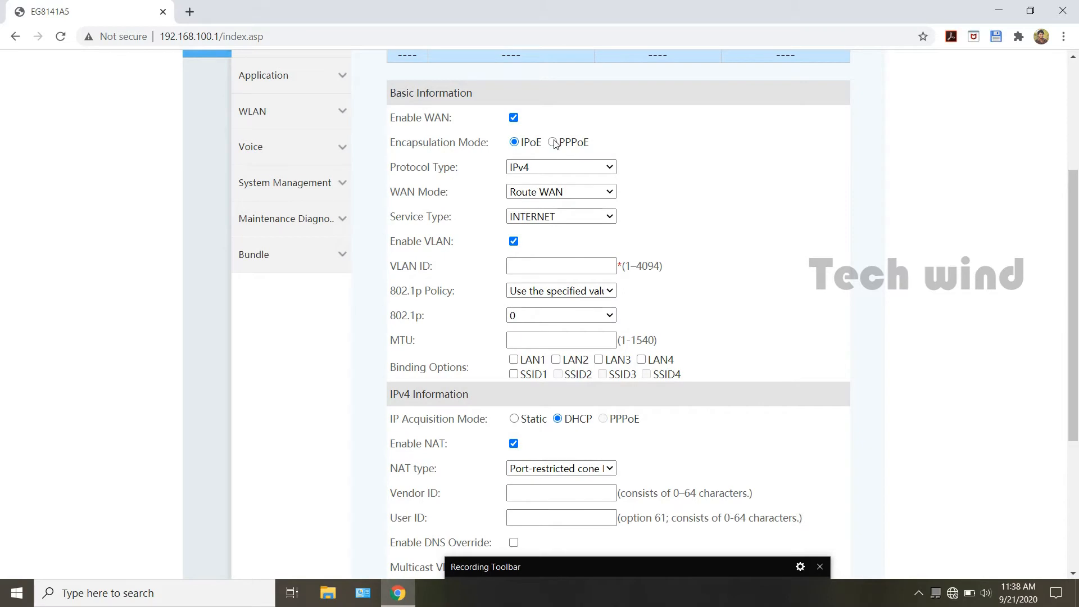
pyautogui.click(553, 142)
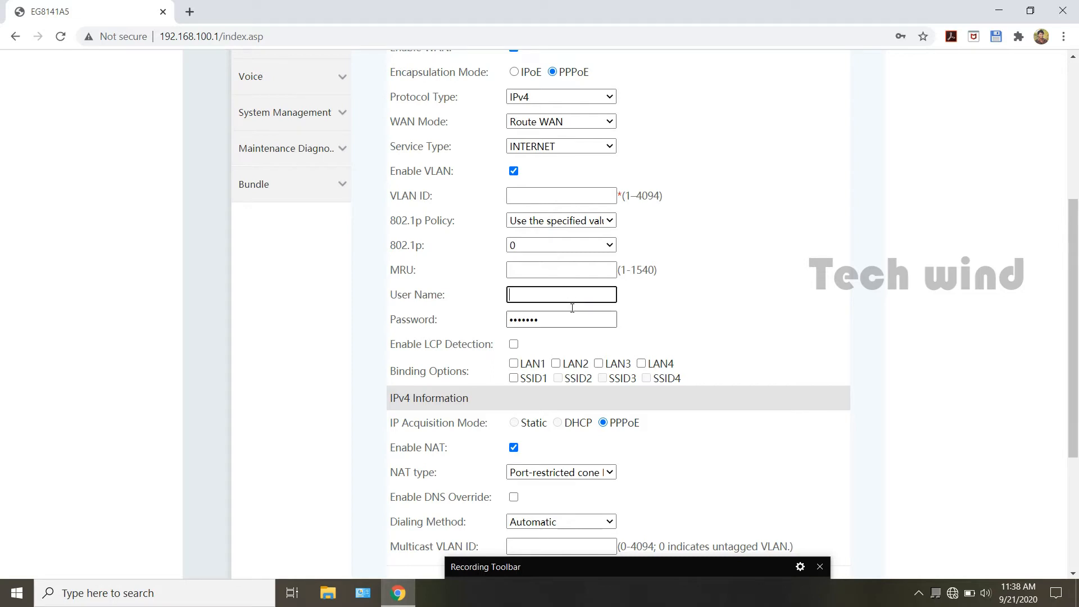
pyautogui.scroll(-3)
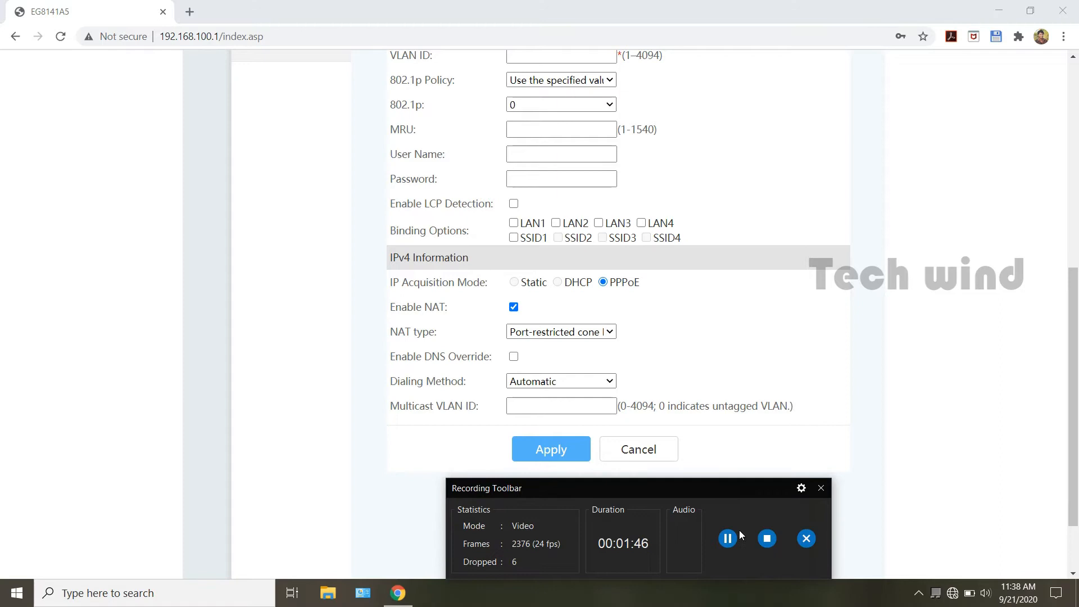
pyautogui.click(550, 448)
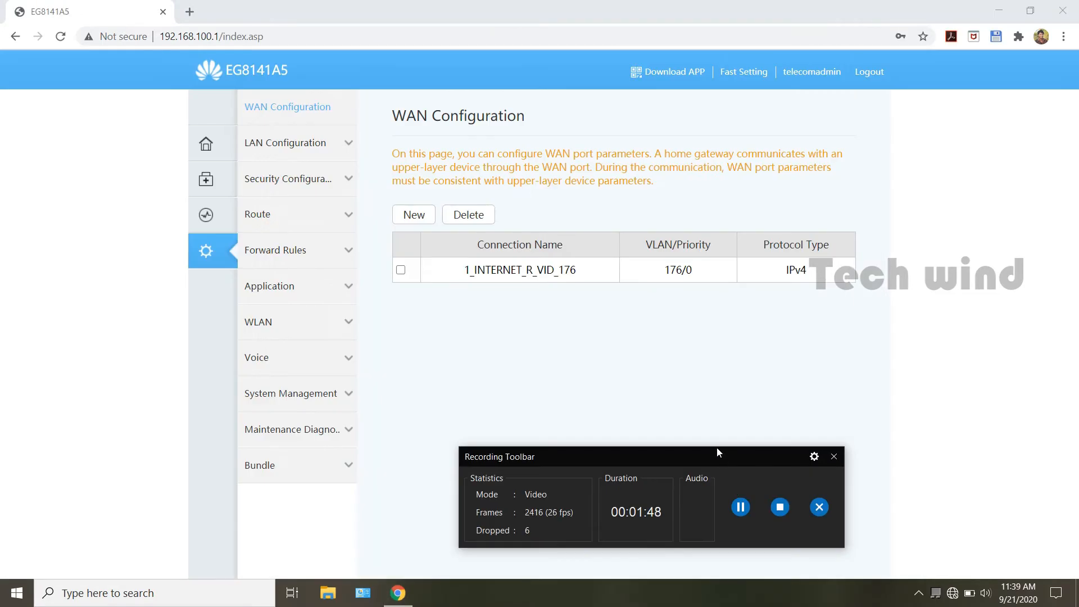
pyautogui.moveTo(708, 380)
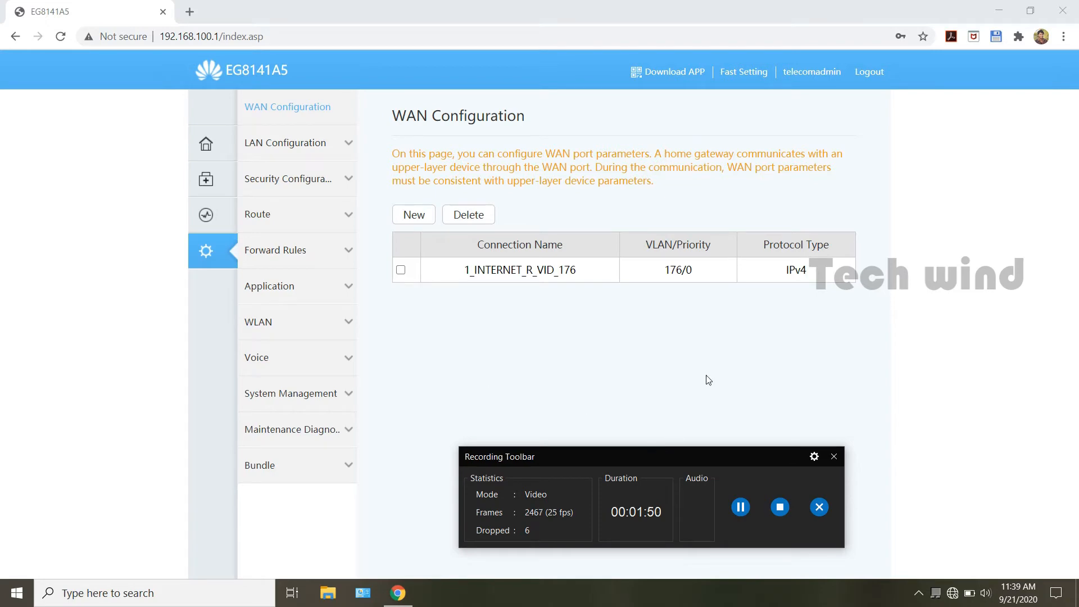
# Step: Create a VOIP WAN connection on VLAN ID 1831 with NAT disabled
pyautogui.click(407, 214)
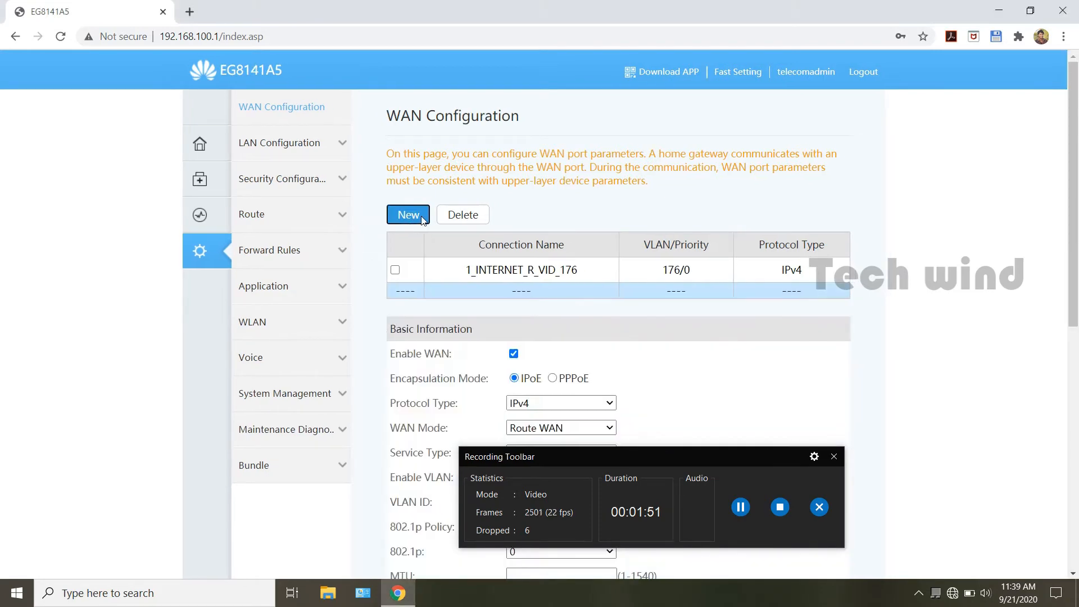
pyautogui.scroll(-3)
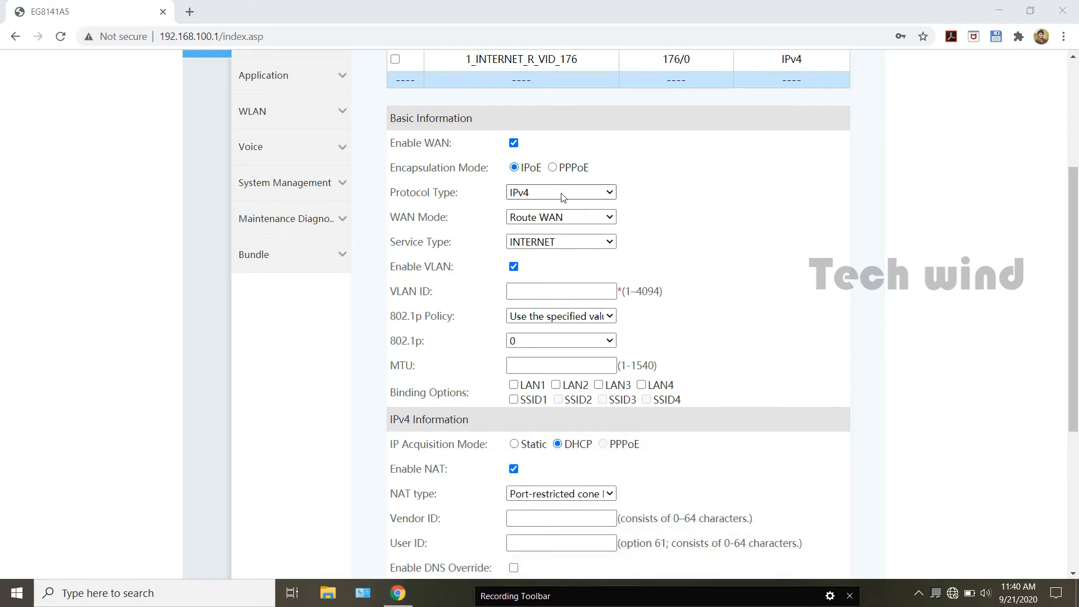
pyautogui.click(560, 242)
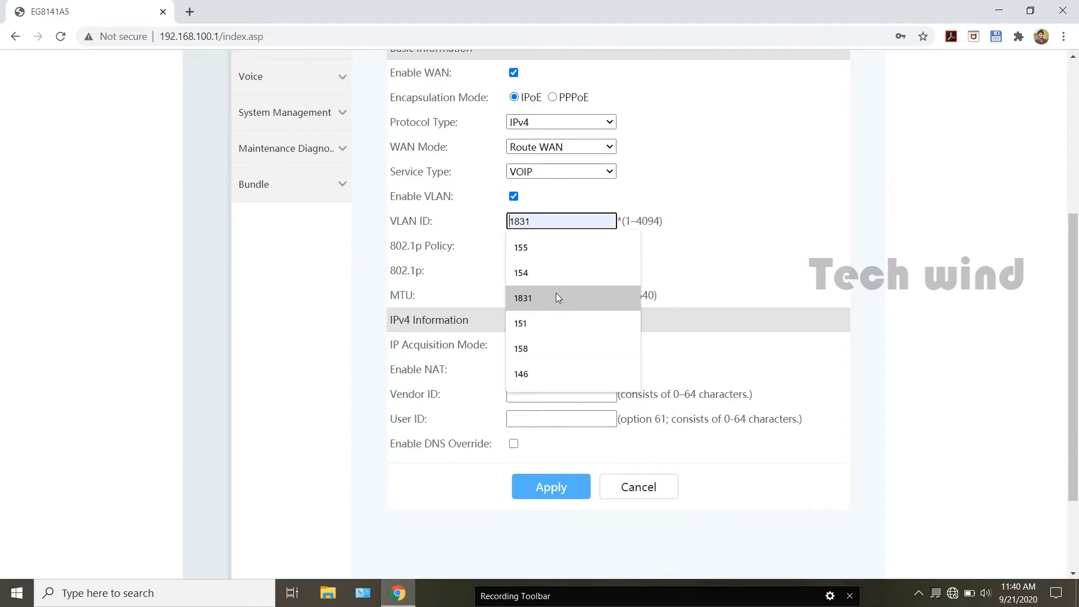
pyautogui.click(523, 298)
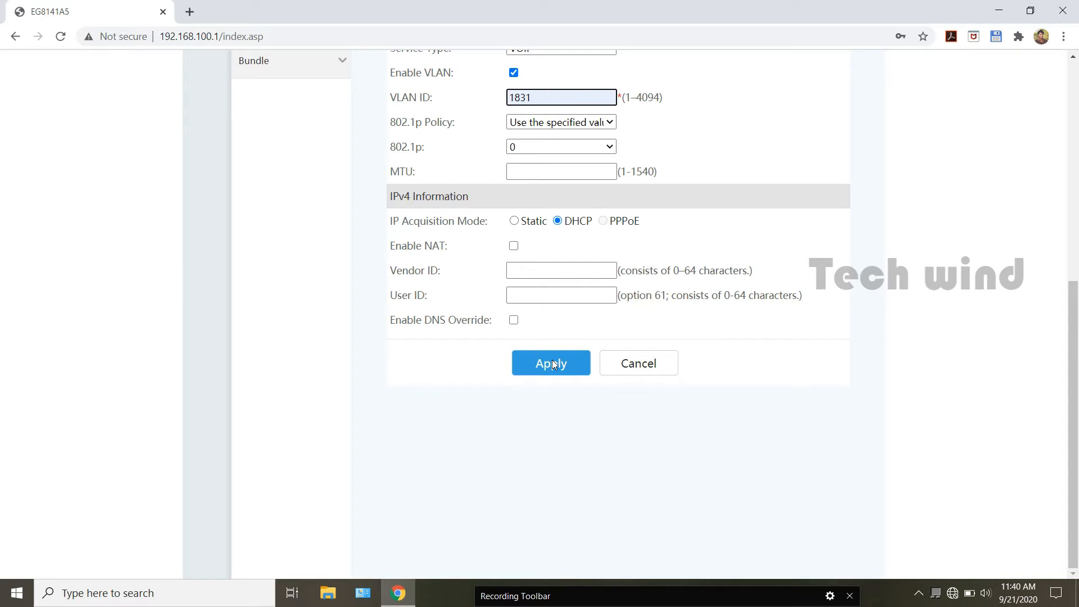
pyautogui.click(551, 362)
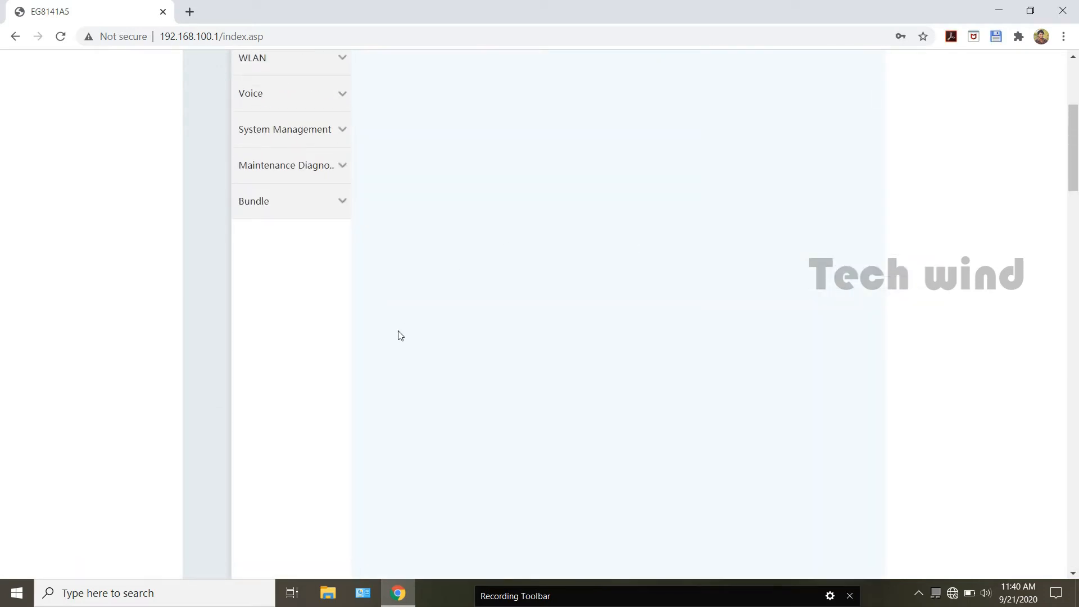
pyautogui.scroll(3)
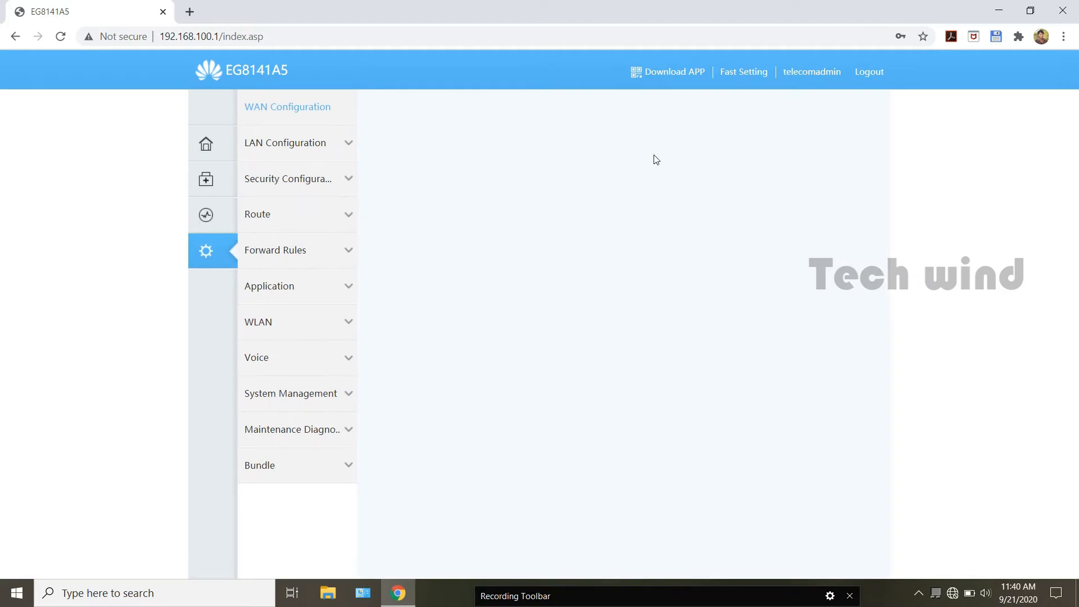
pyautogui.click(288, 107)
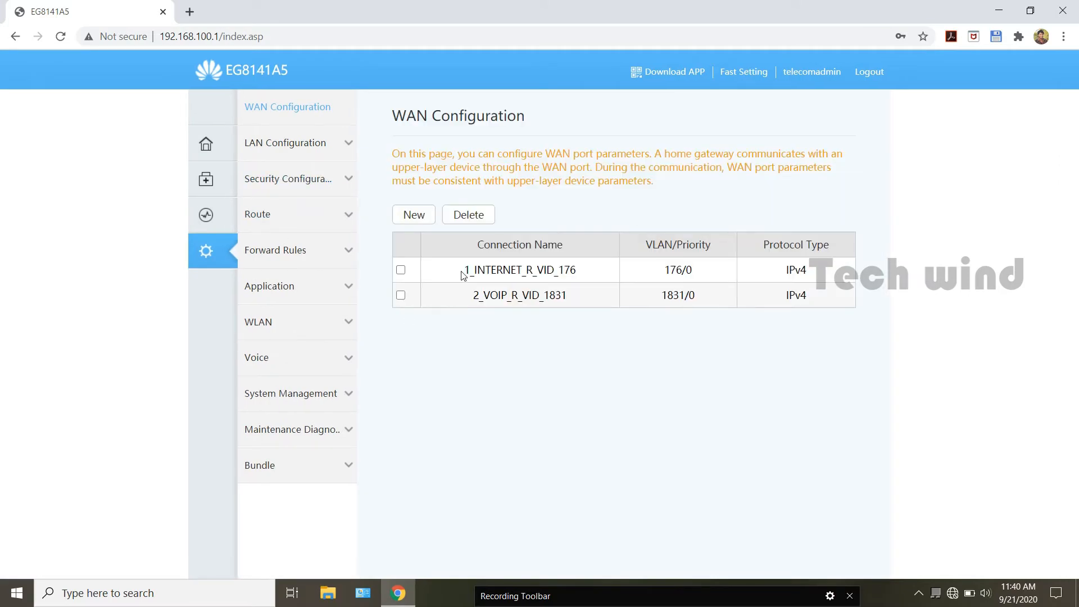
pyautogui.moveTo(833, 334)
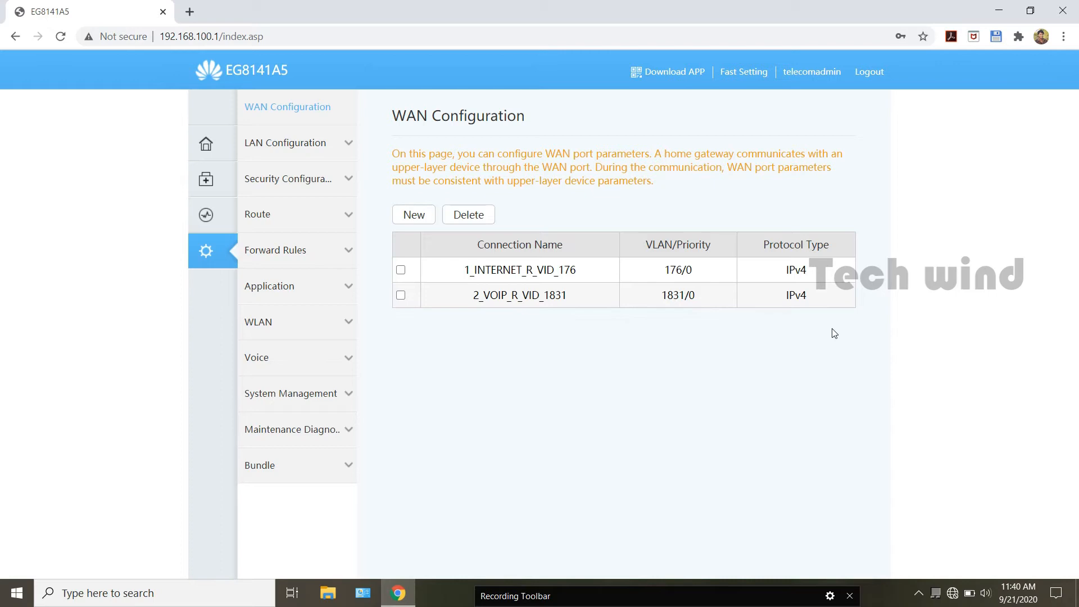
# Step: Open WLAN Basic Configuration listing the WirelessNet and WirelessNet-5G SSIDs
pyautogui.click(285, 142)
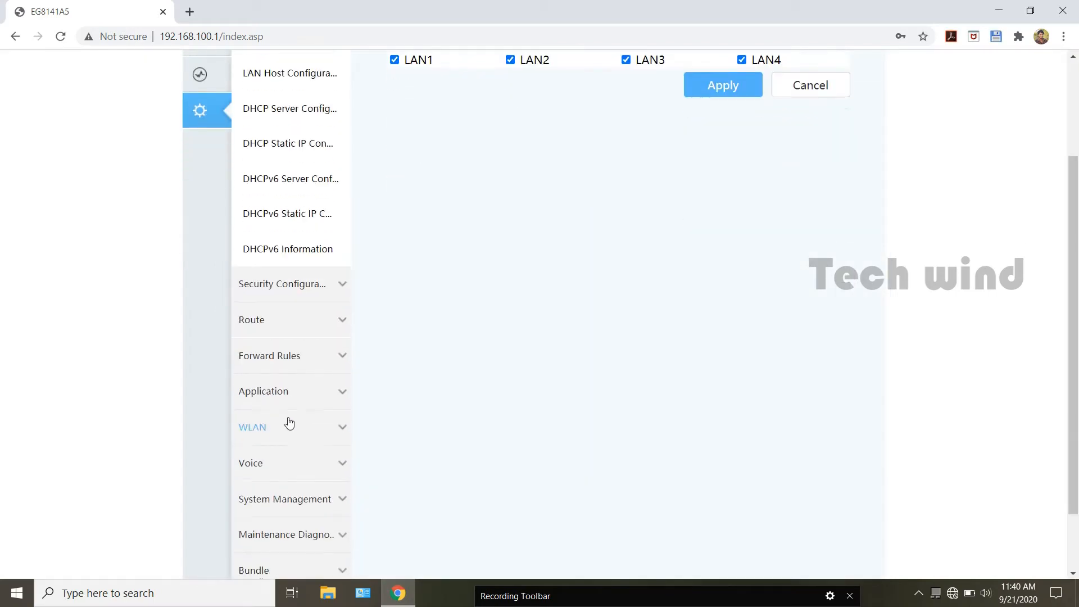
pyautogui.click(252, 426)
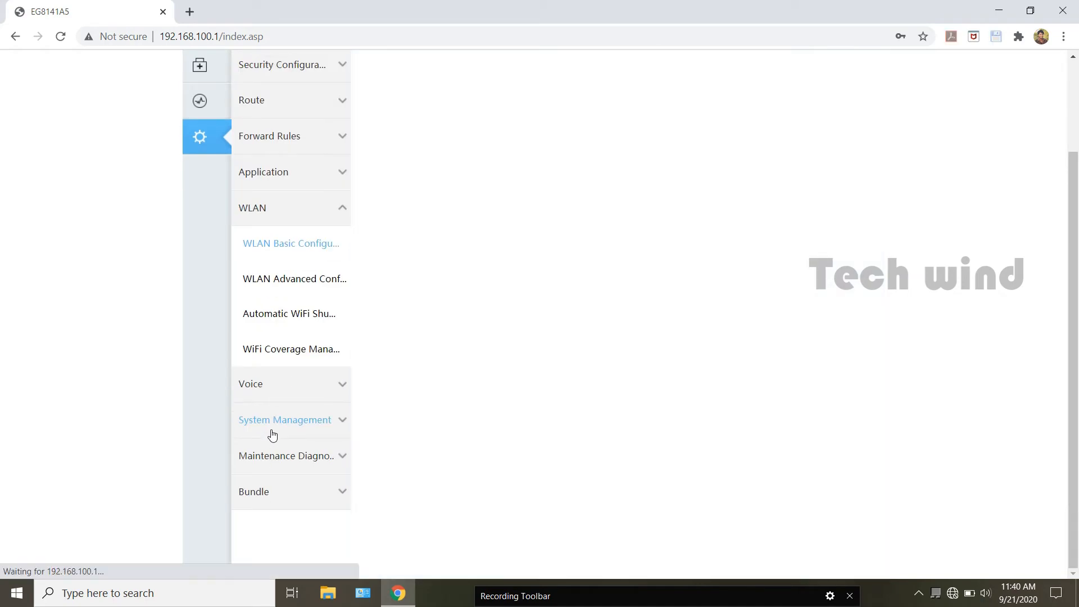
pyautogui.click(290, 243)
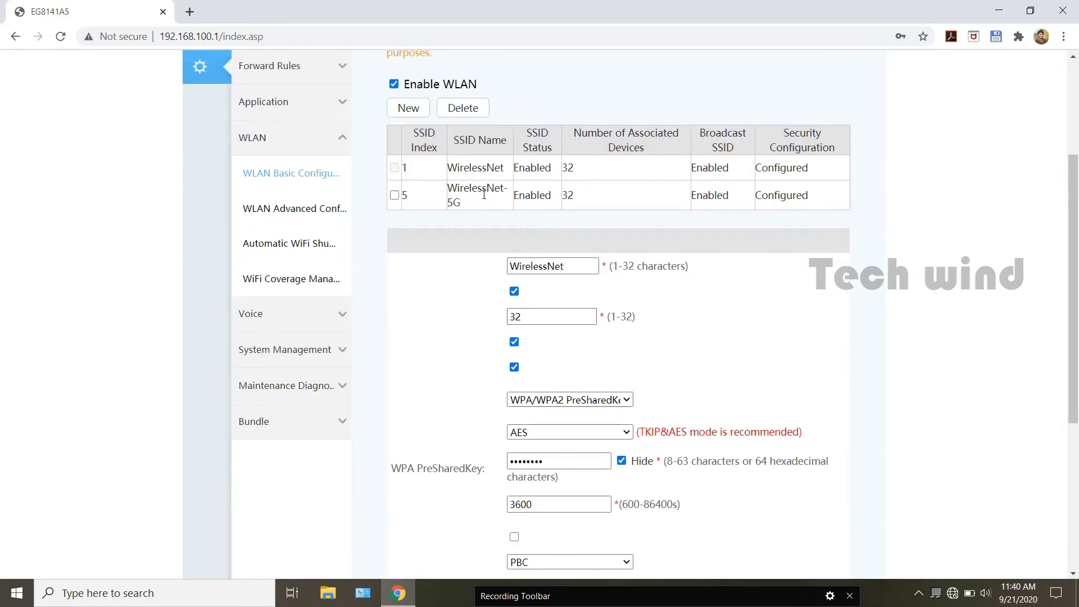
# Step: Delete SSID index 5 (WirelessNet-5G) and confirm with OK
pyautogui.click(395, 195)
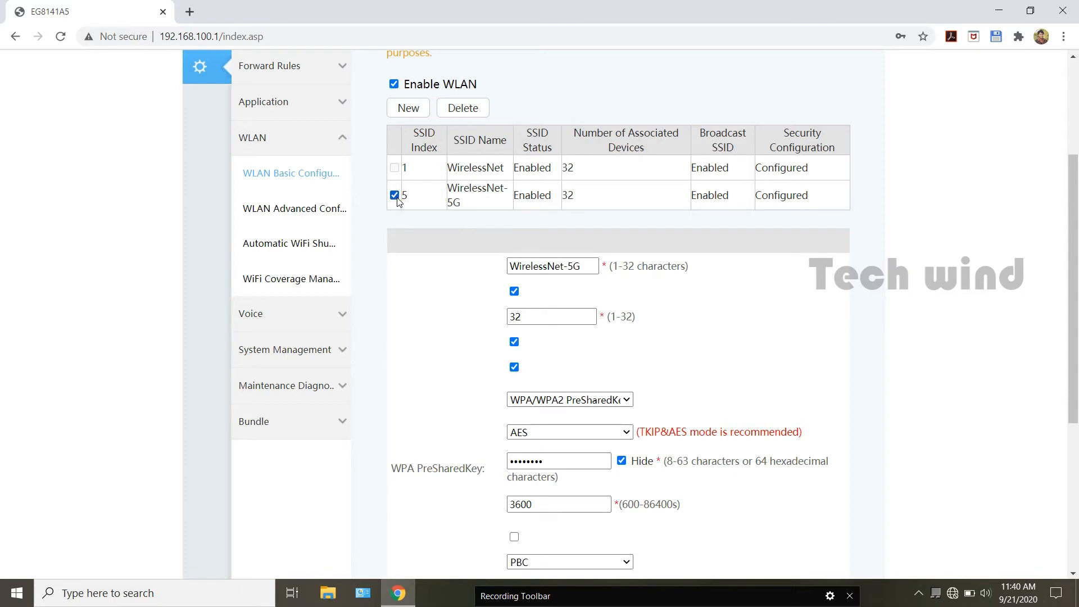
pyautogui.scroll(-3)
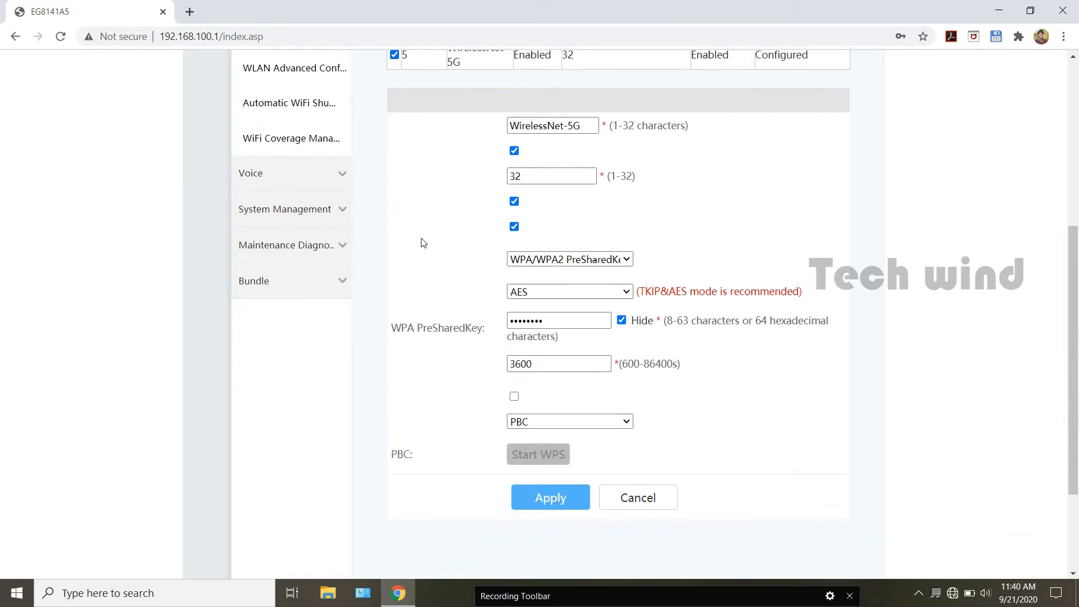
pyautogui.scroll(3)
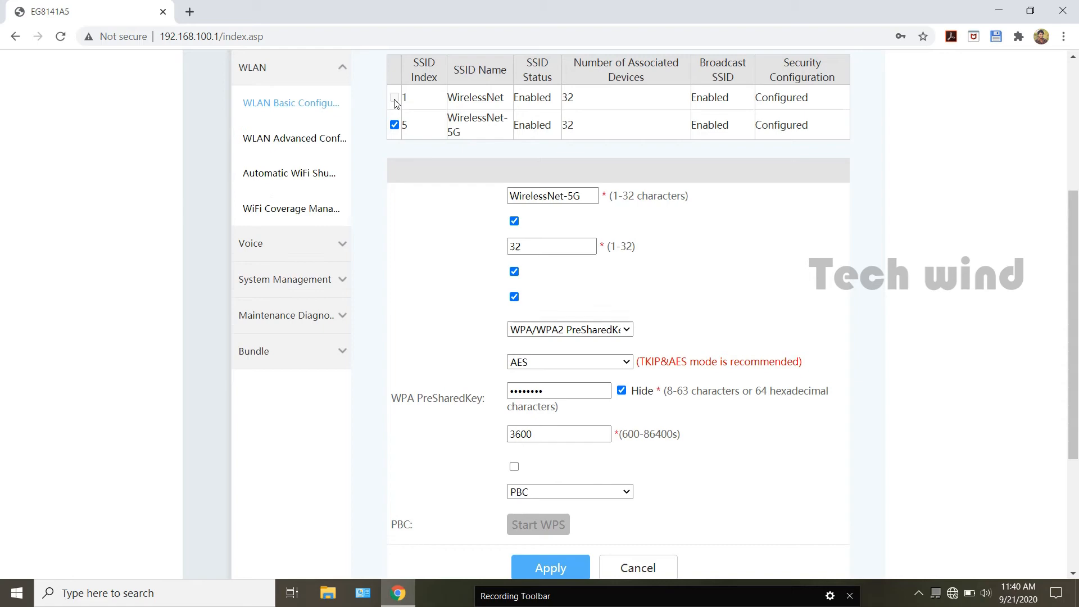
pyautogui.click(394, 124)
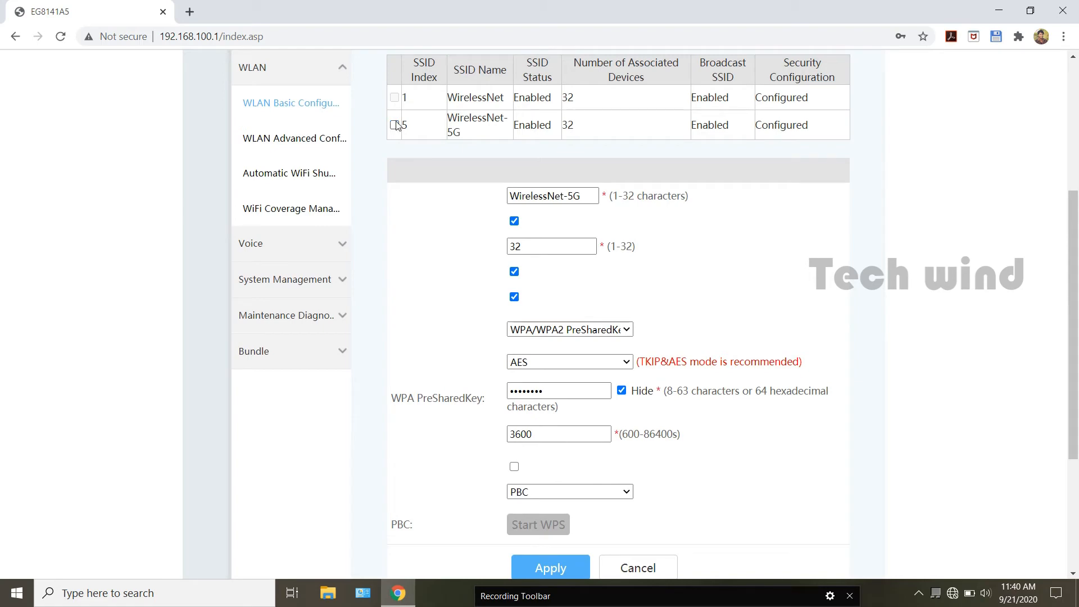
pyautogui.scroll(3)
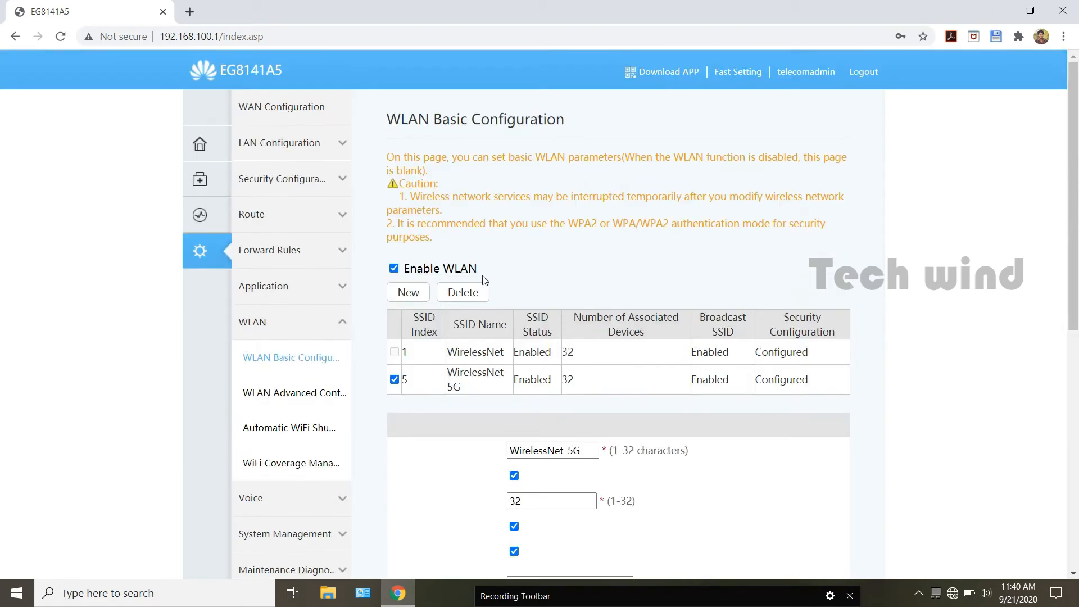
pyautogui.click(462, 292)
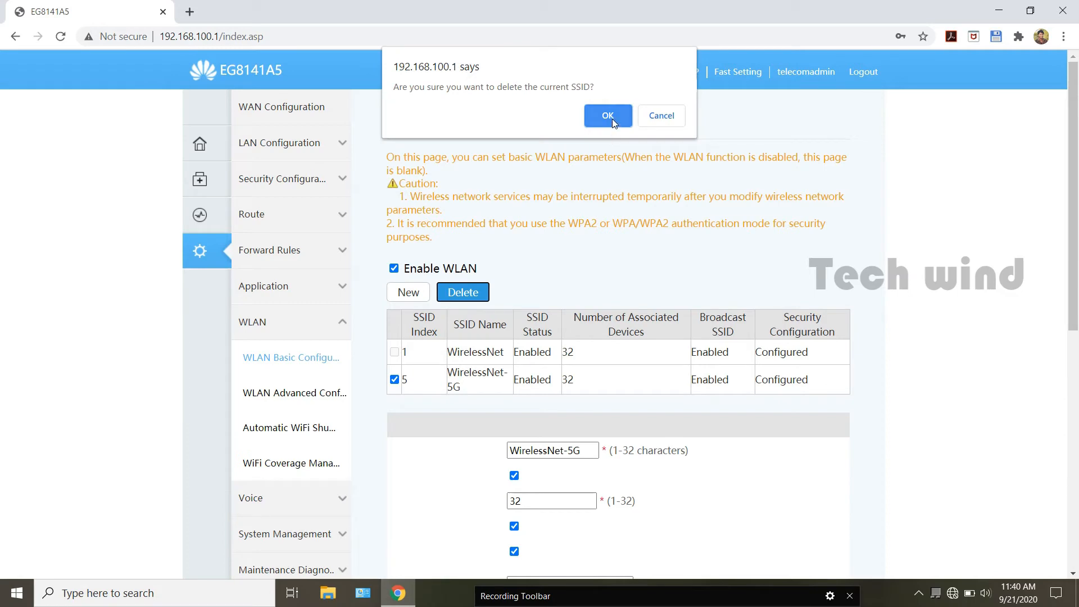
pyautogui.click(607, 116)
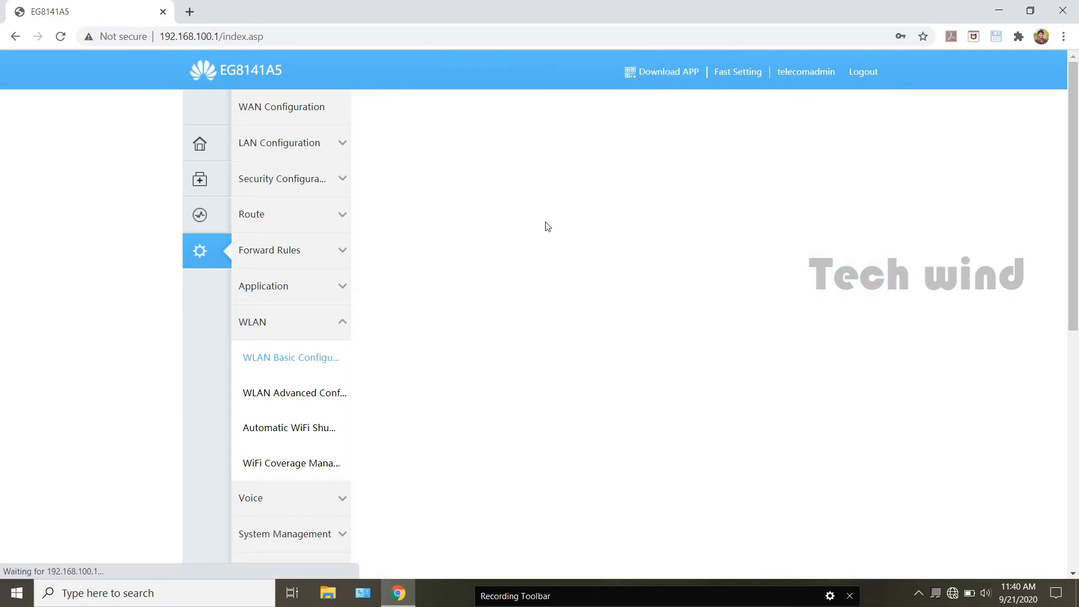
pyautogui.click(290, 357)
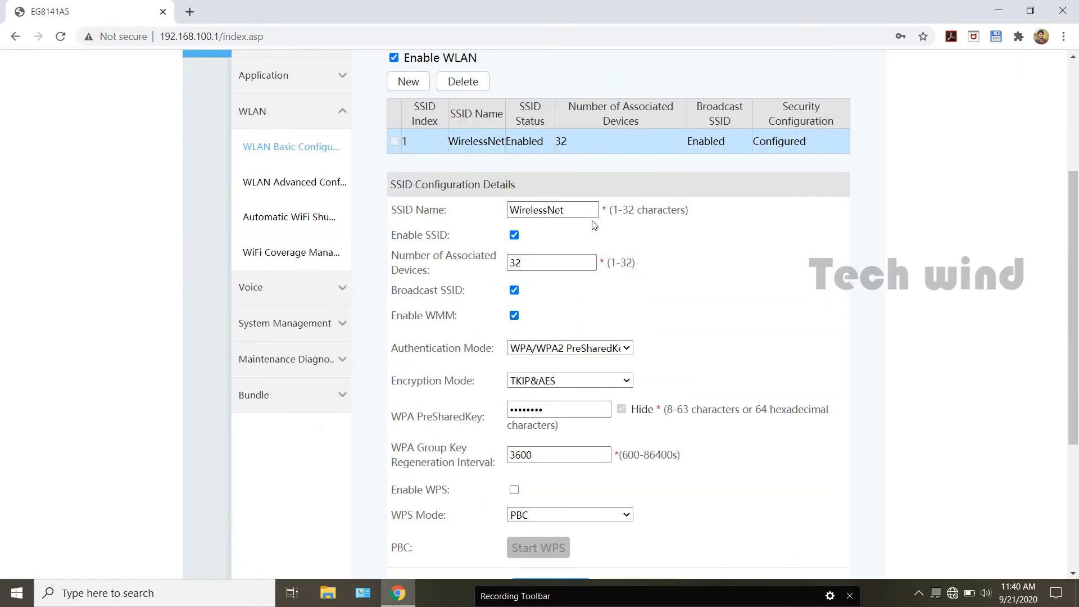
# Step: Scroll the WLAN Advanced Configuration page, which shows no settings yet
pyautogui.scroll(-3)
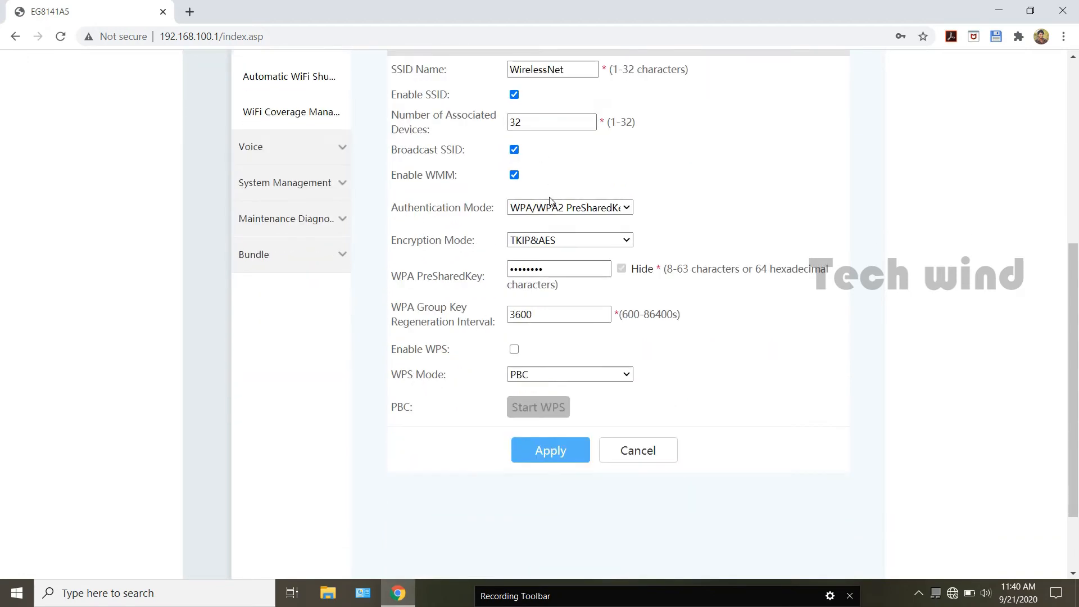
pyautogui.scroll(3)
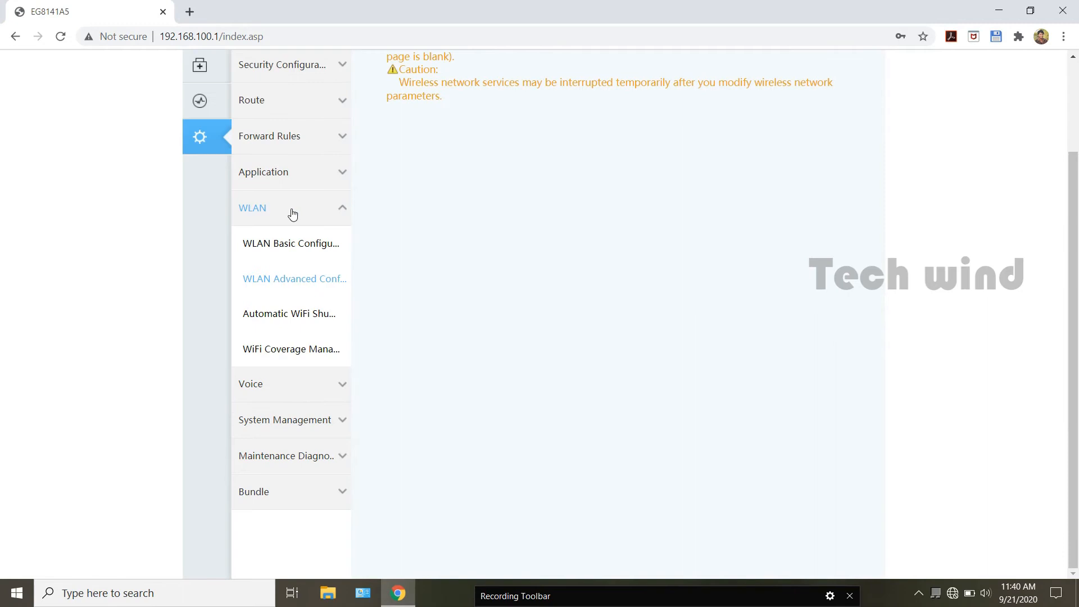
pyautogui.scroll(3)
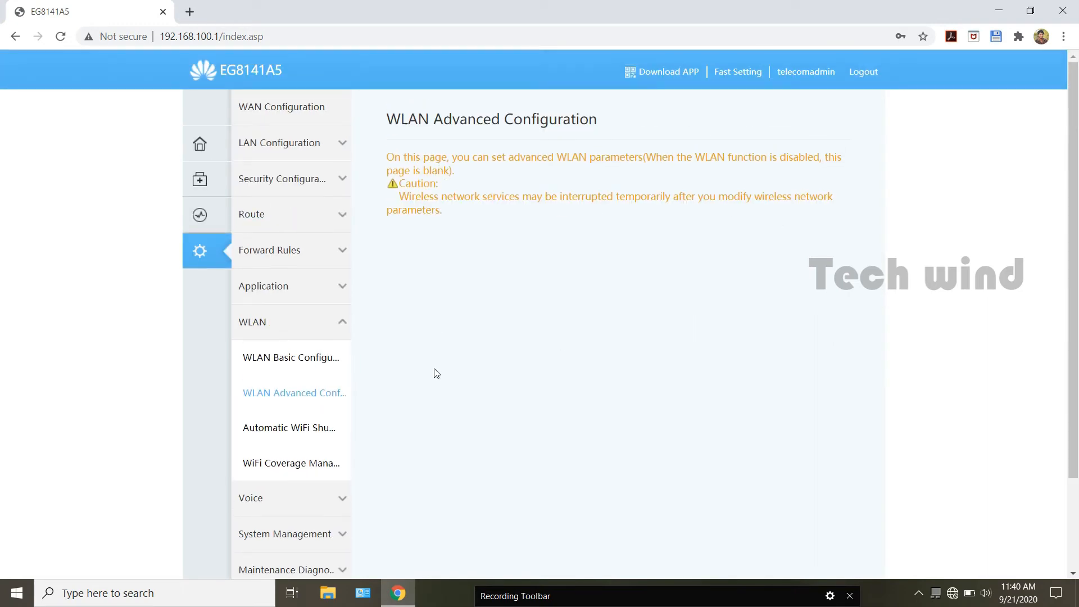
pyautogui.moveTo(652, 345)
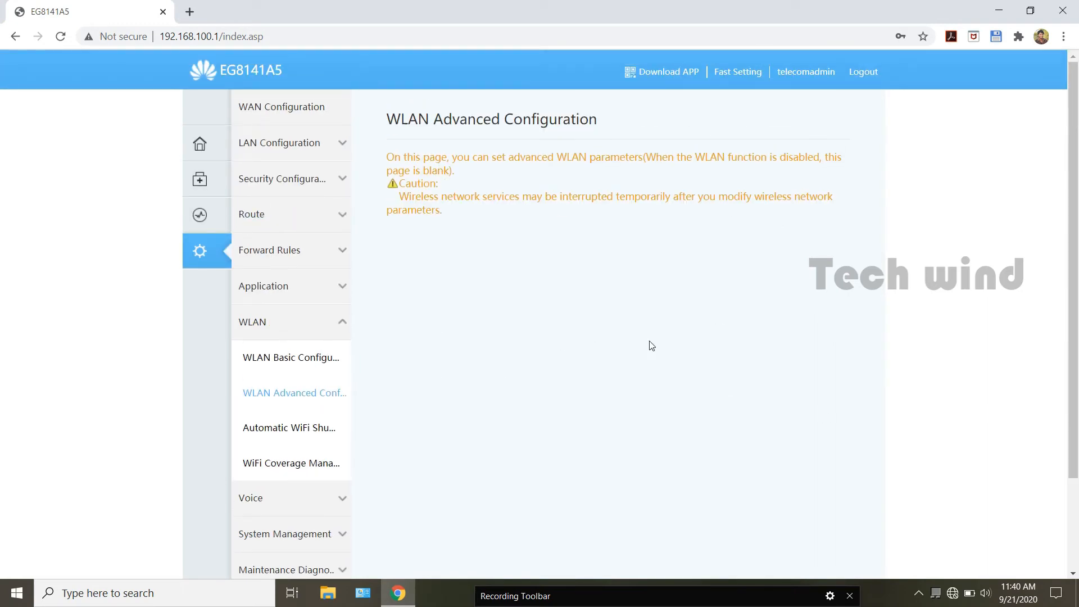
pyautogui.moveTo(982, 218)
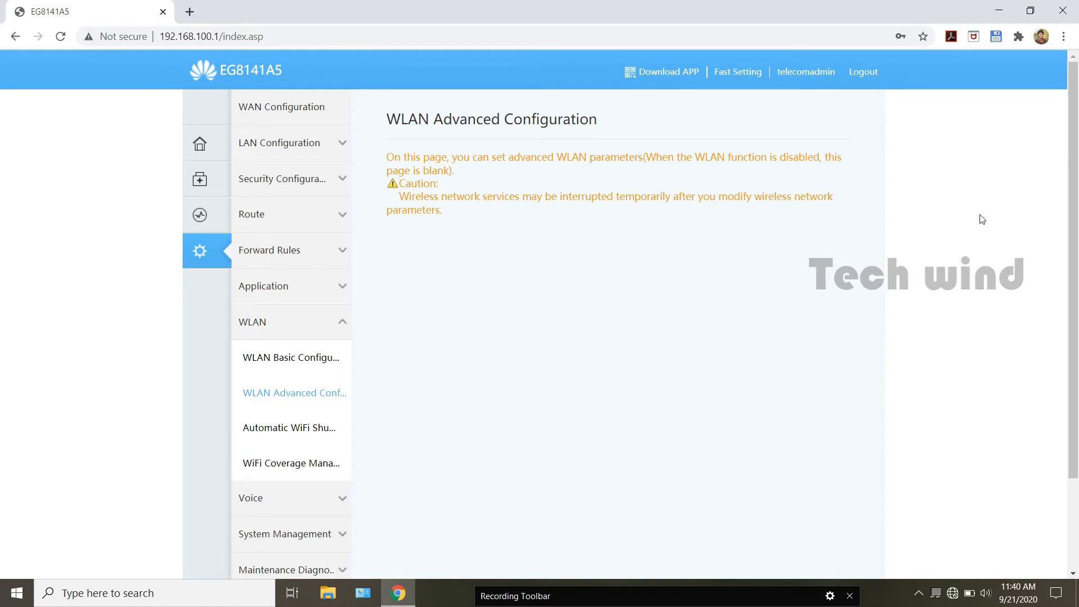
pyautogui.moveTo(528, 388)
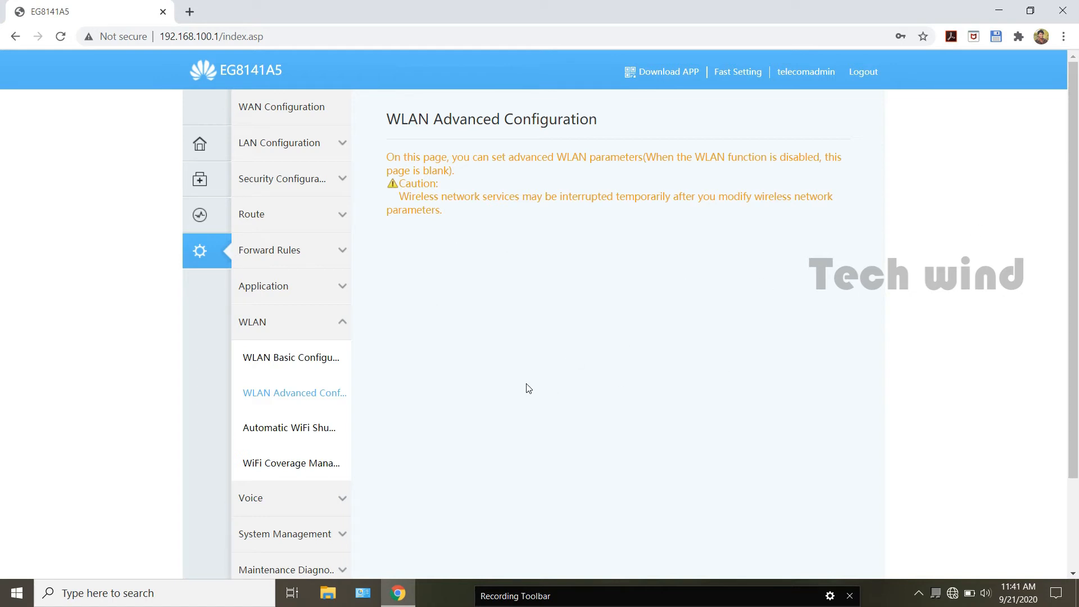
pyautogui.moveTo(289, 358)
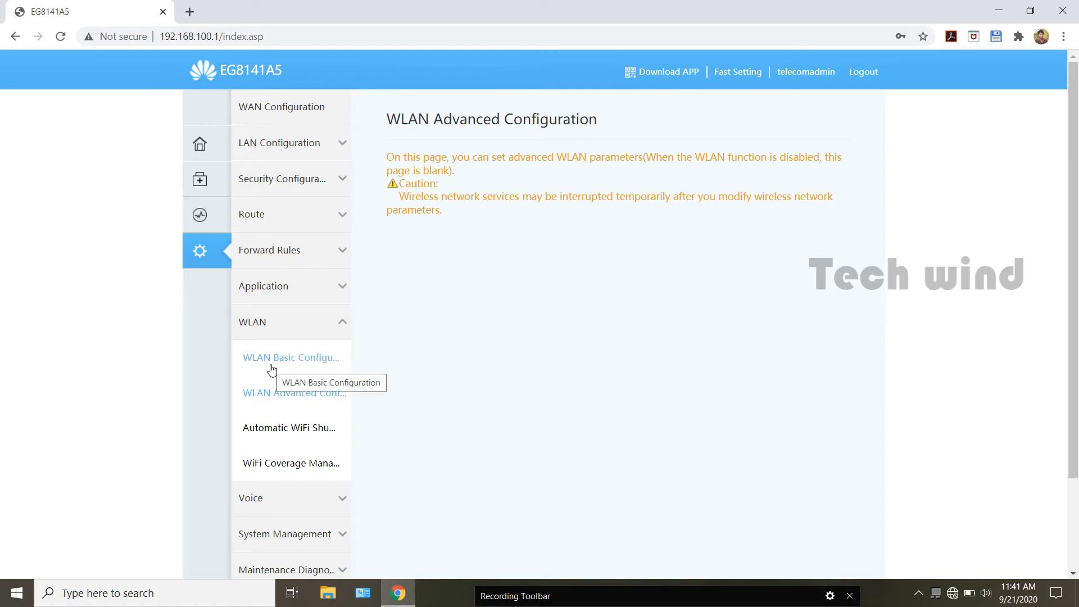
# Step: Select the WirelessNet SSID in WLAN Basic Configuration and scroll its details
pyautogui.click(290, 357)
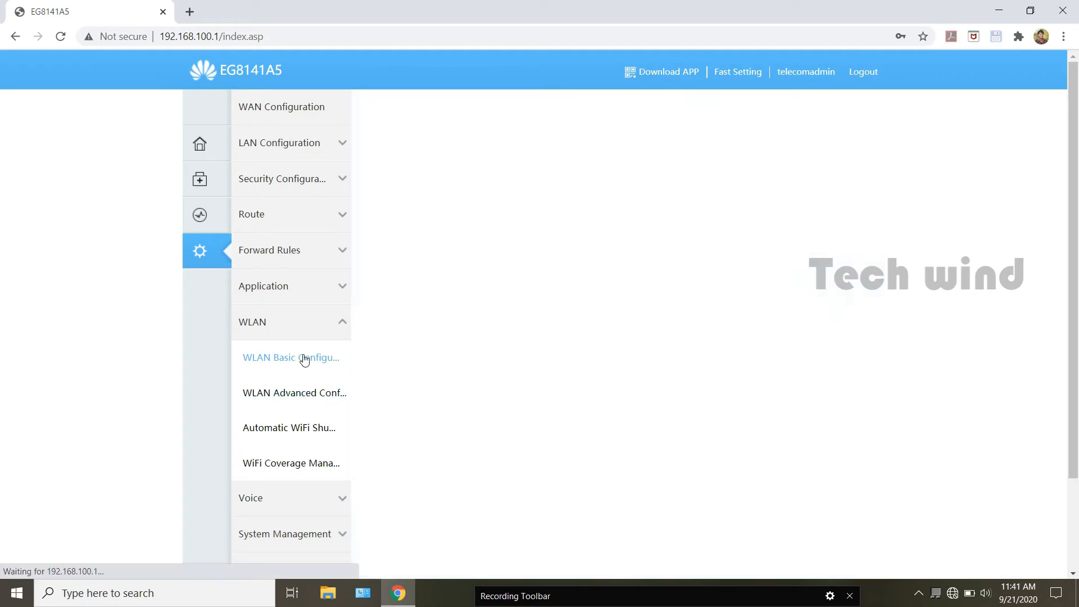
pyautogui.click(290, 358)
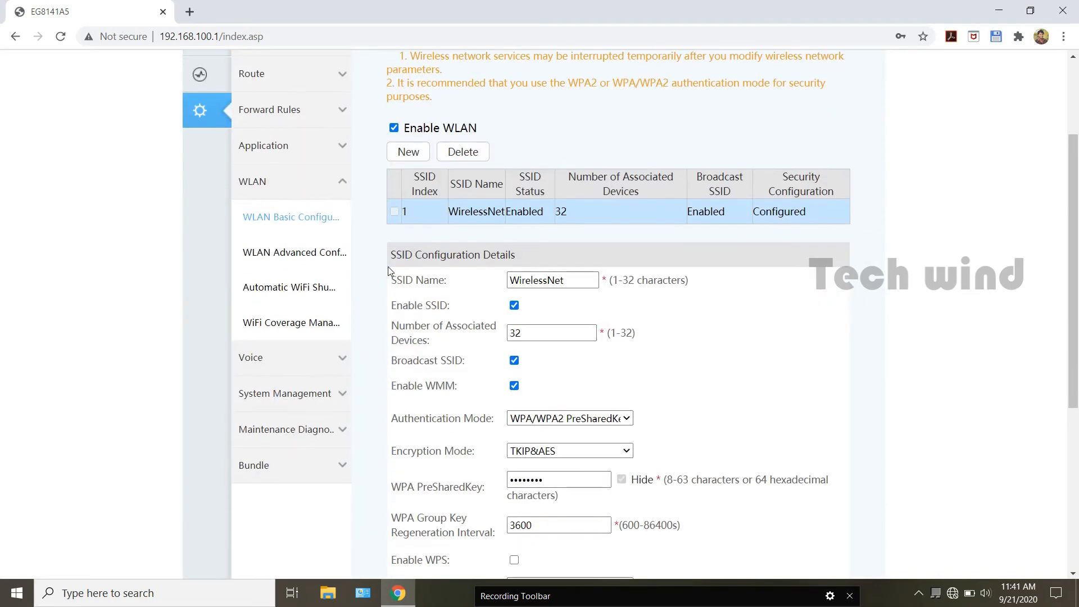
pyautogui.moveTo(551, 517)
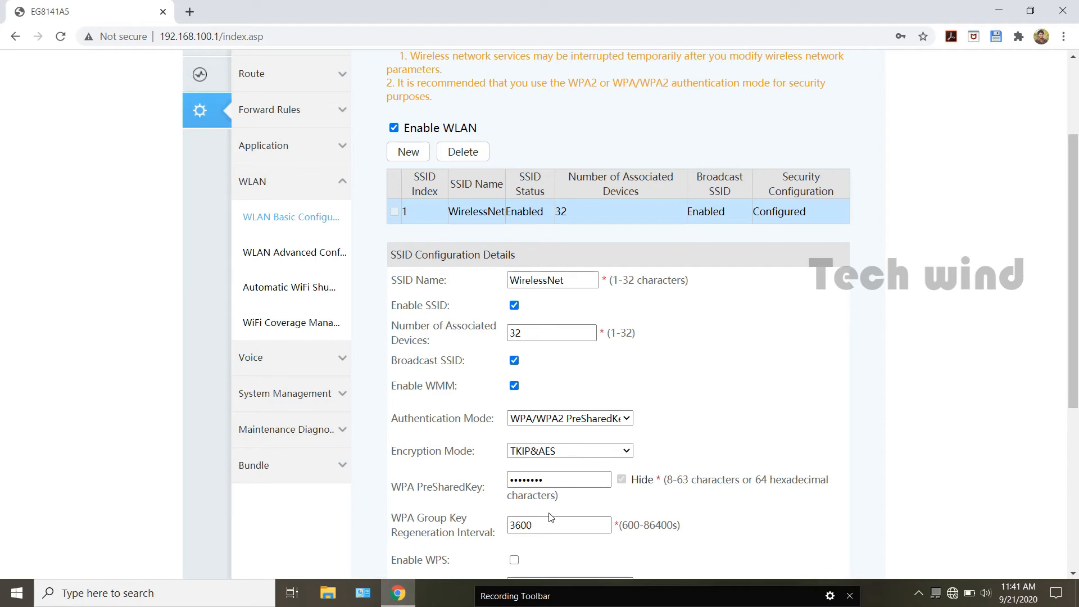
pyautogui.scroll(-3)
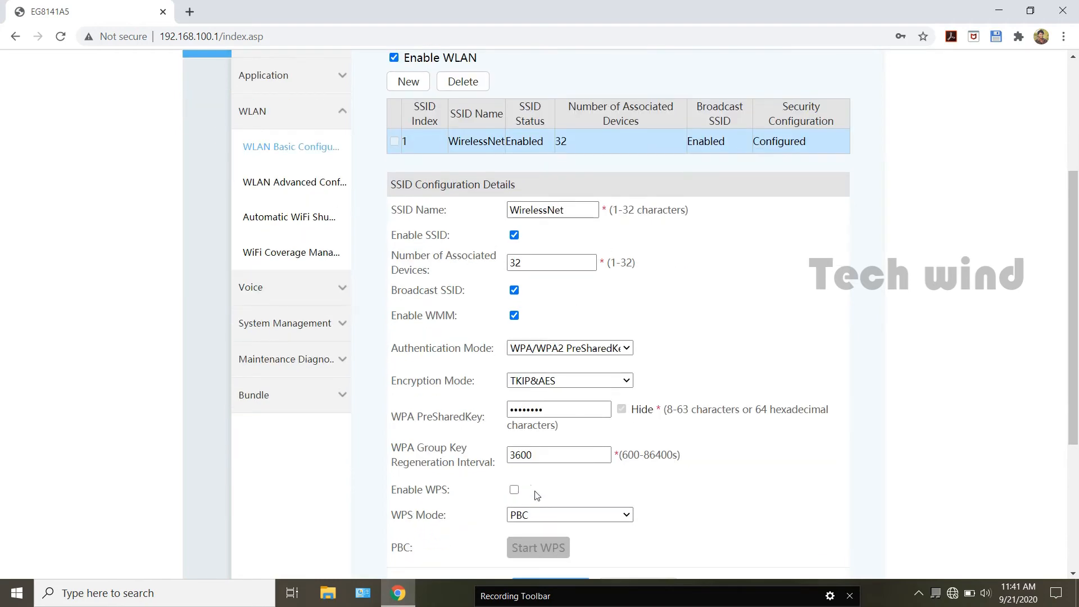
pyautogui.scroll(-3)
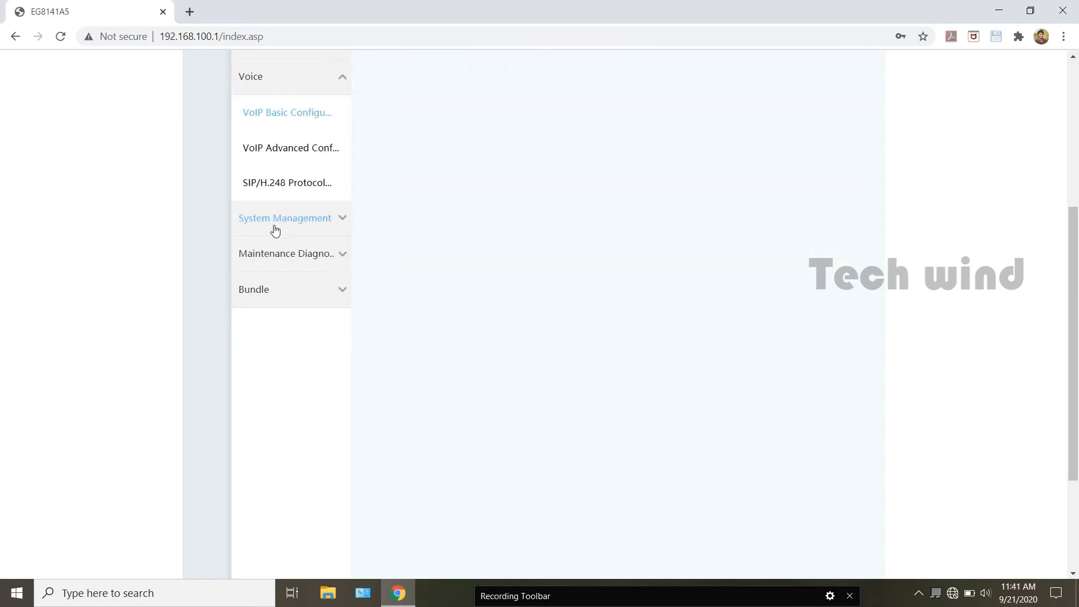
# Step: Open VoIP Basic Configuration and delete the existing SIP user entry
pyautogui.scroll(3)
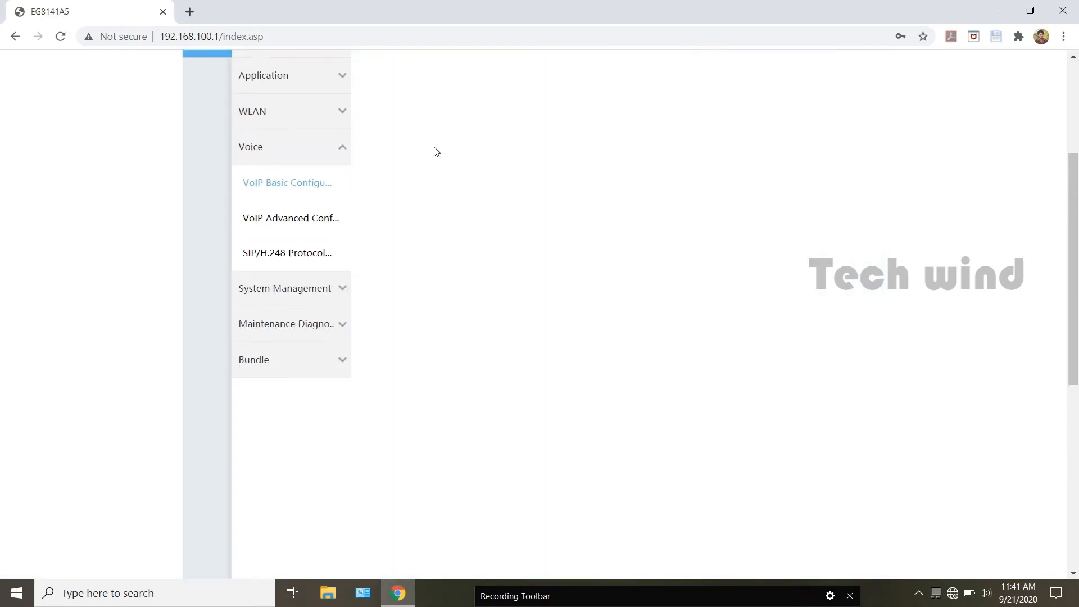
pyautogui.click(287, 182)
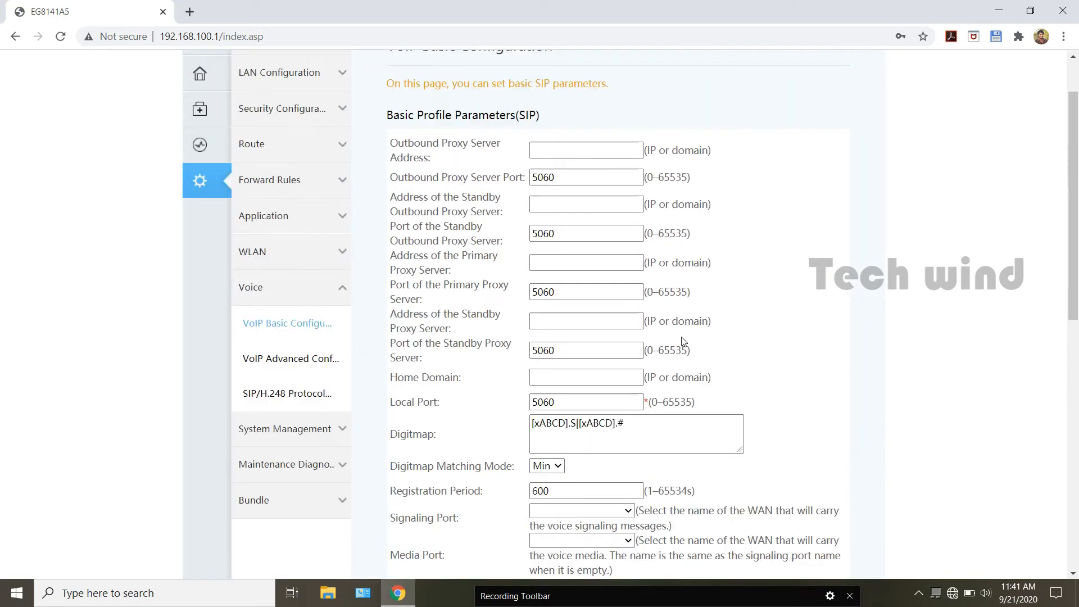
pyautogui.click(515, 596)
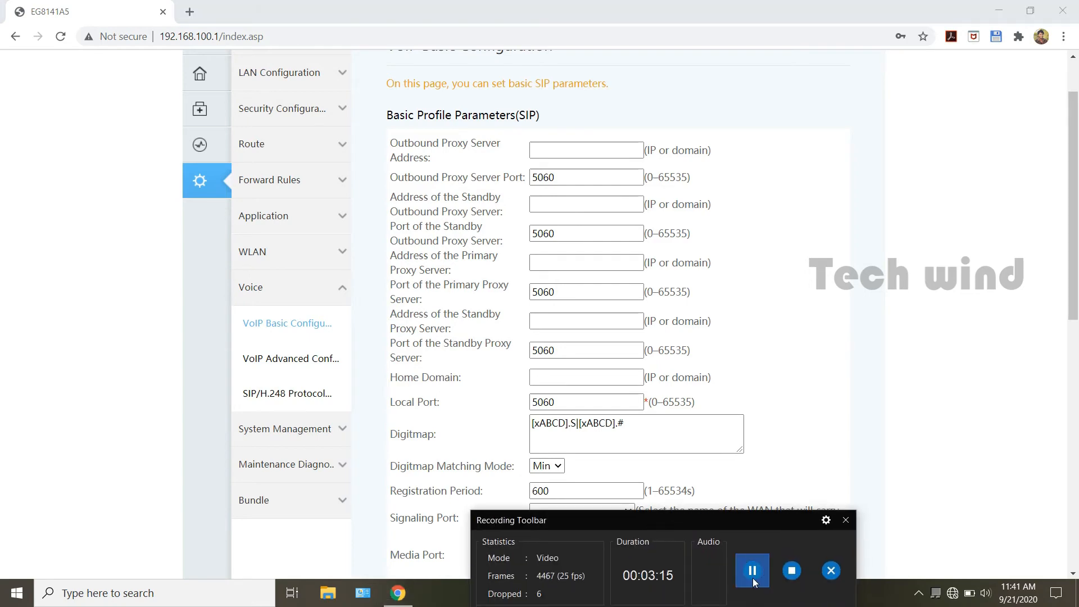
pyautogui.scroll(-3)
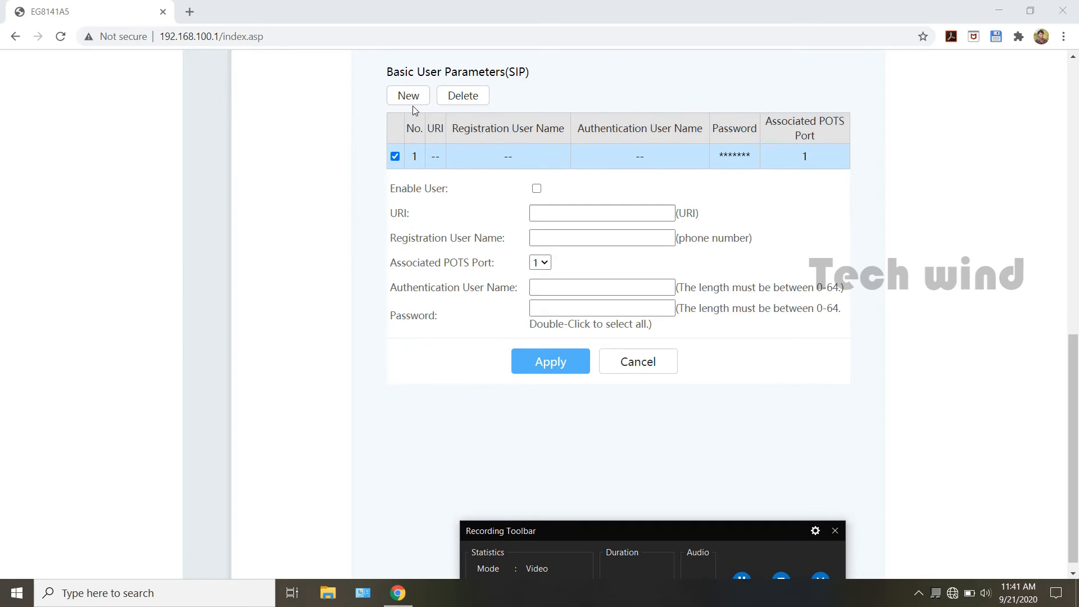
pyautogui.click(550, 360)
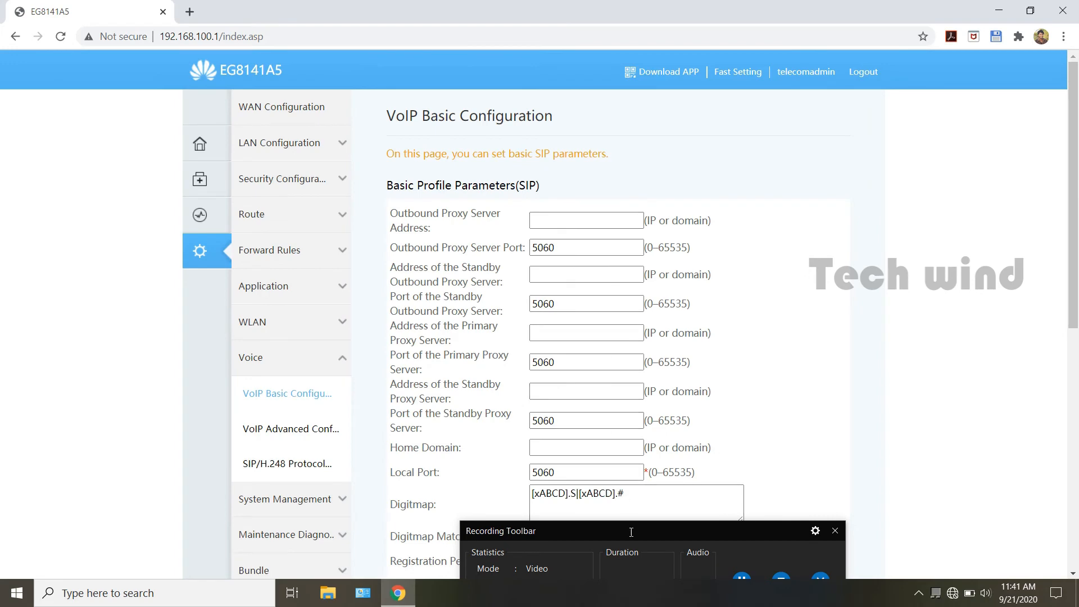
pyautogui.scroll(-3)
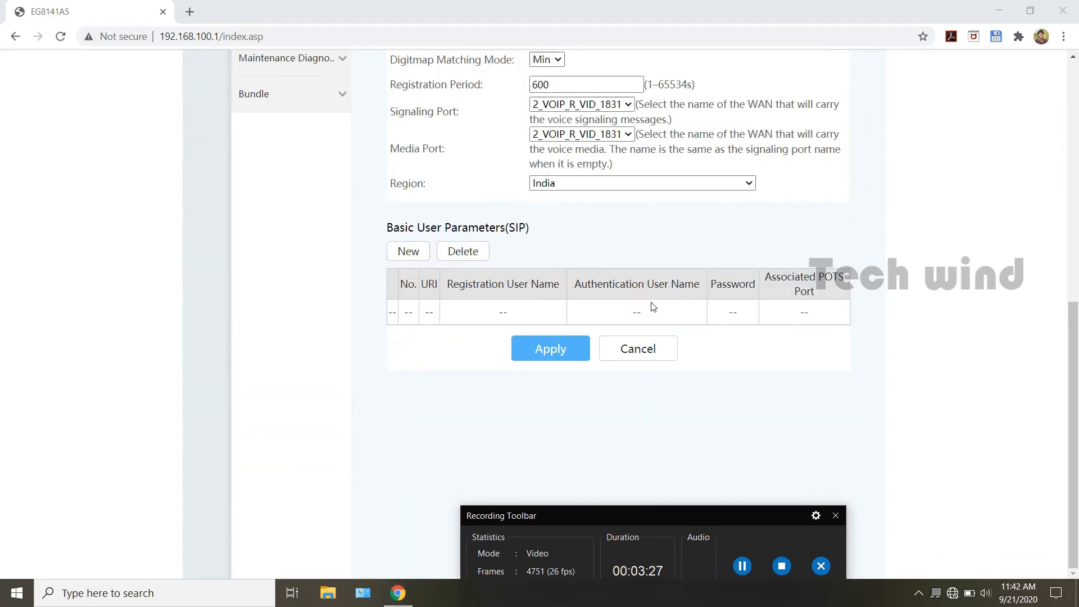
pyautogui.scroll(3)
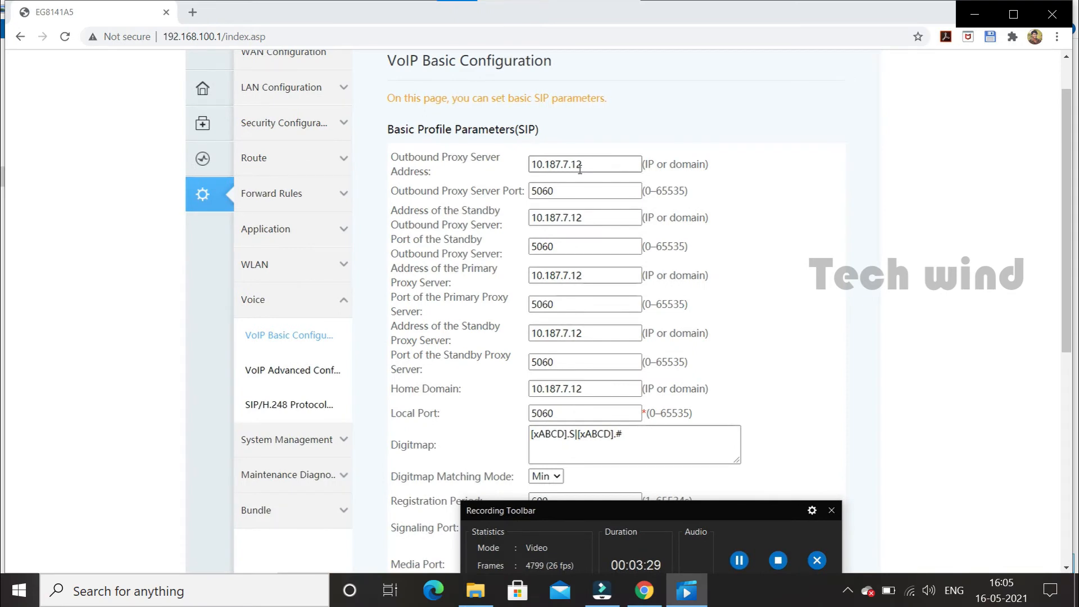
# Step: Add a new SIP user under Basic User Parameters with Enable User ticked
pyautogui.scroll(-3)
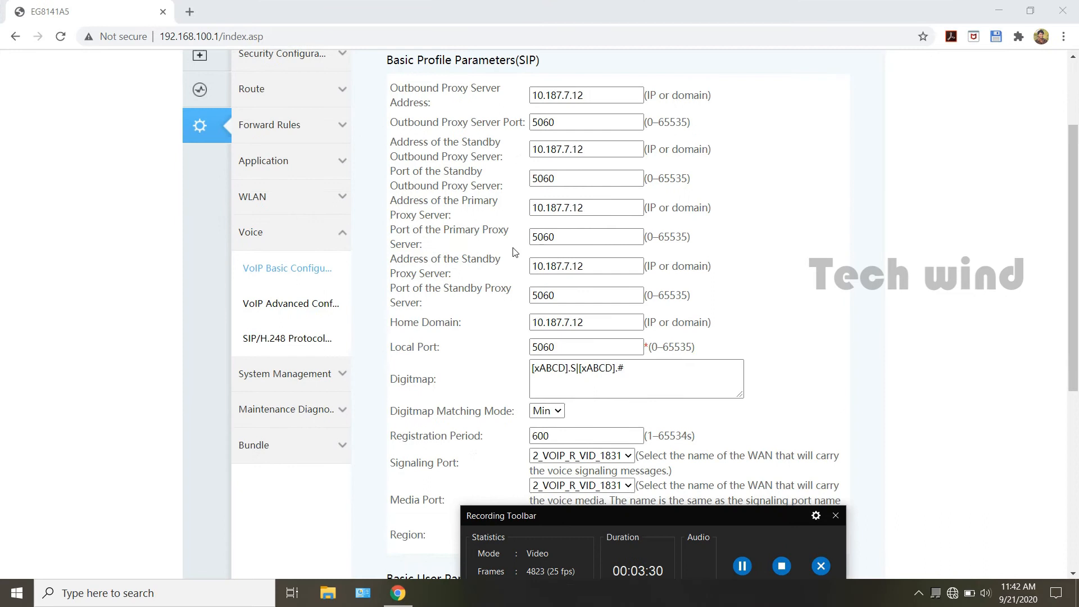
pyautogui.scroll(-3)
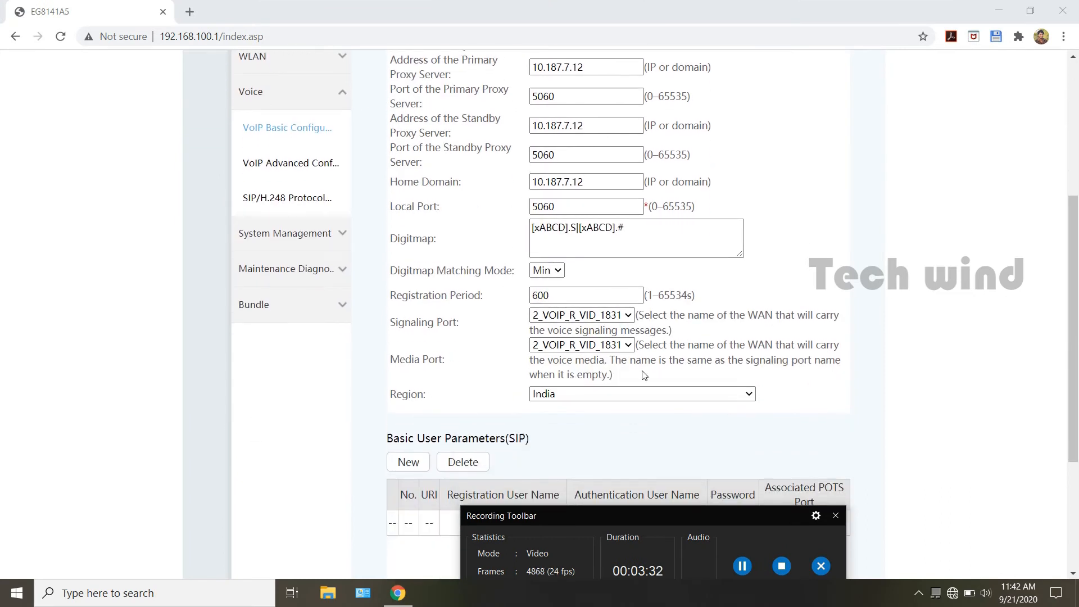
pyautogui.scroll(-3)
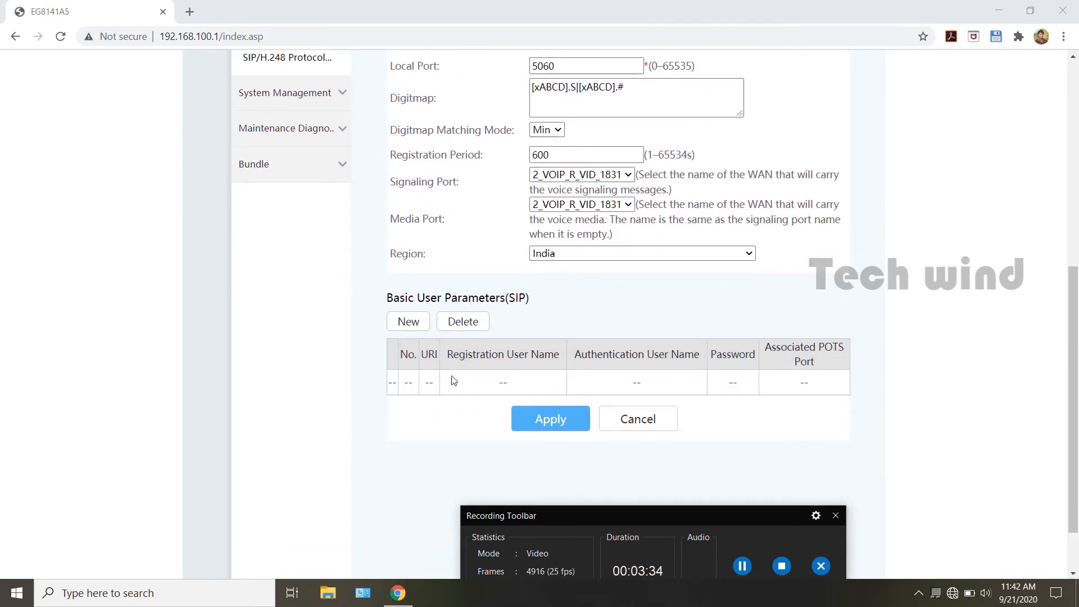
pyautogui.click(408, 321)
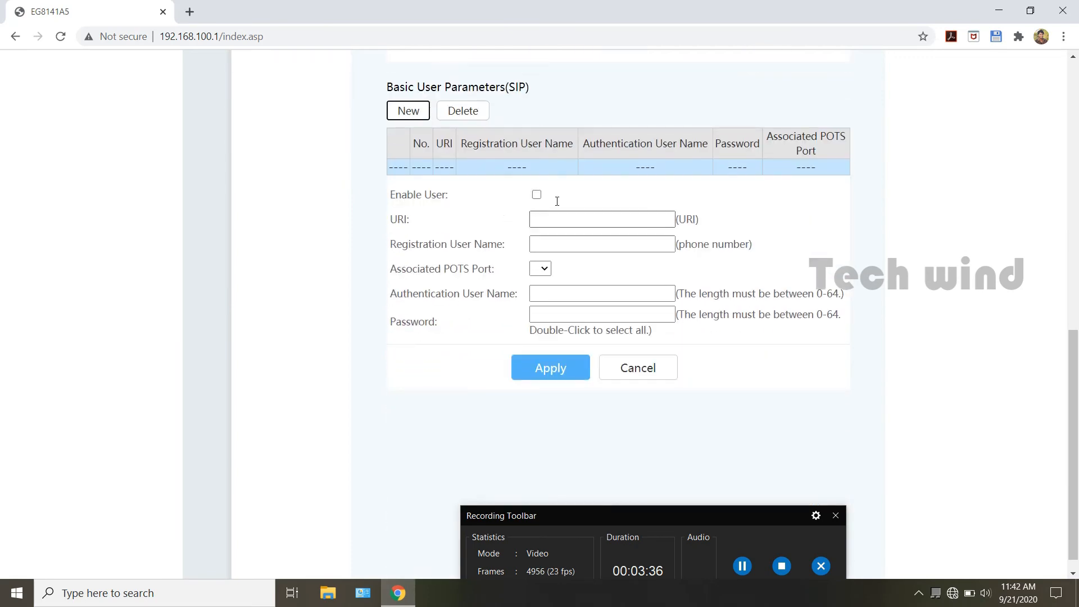
pyautogui.click(536, 194)
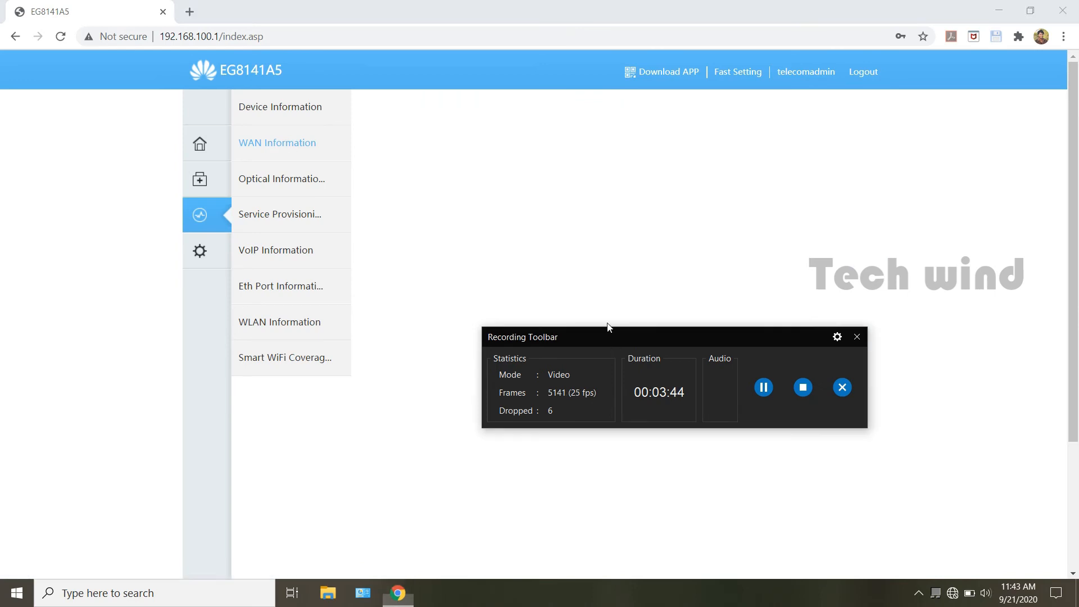
# Step: Check WAN Information showing internet and VoIP connections Disconnected, then view VoIP Information
pyautogui.click(277, 143)
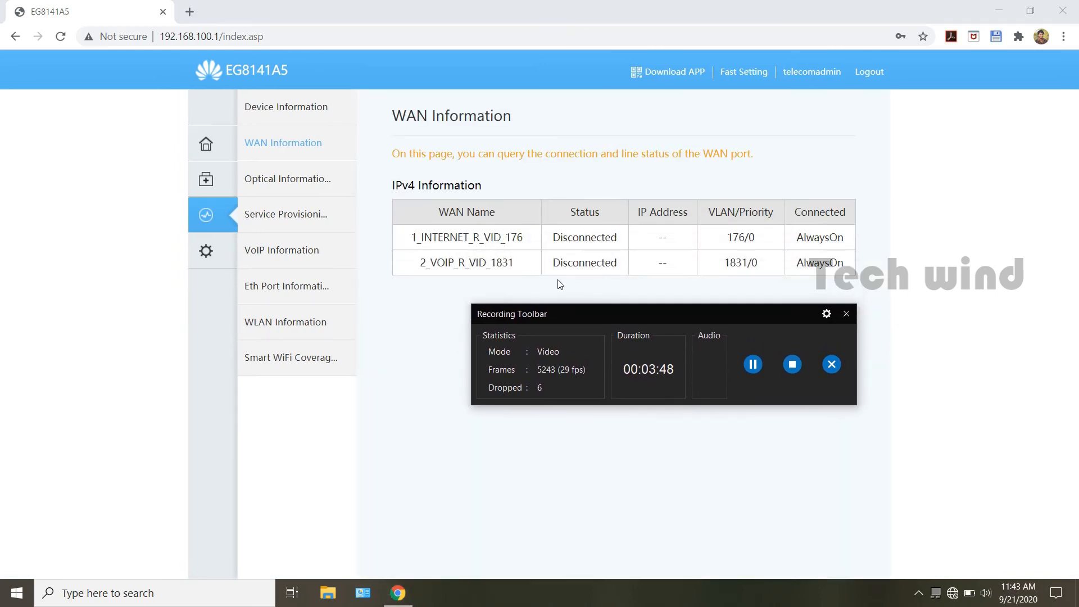
pyautogui.moveTo(677, 246)
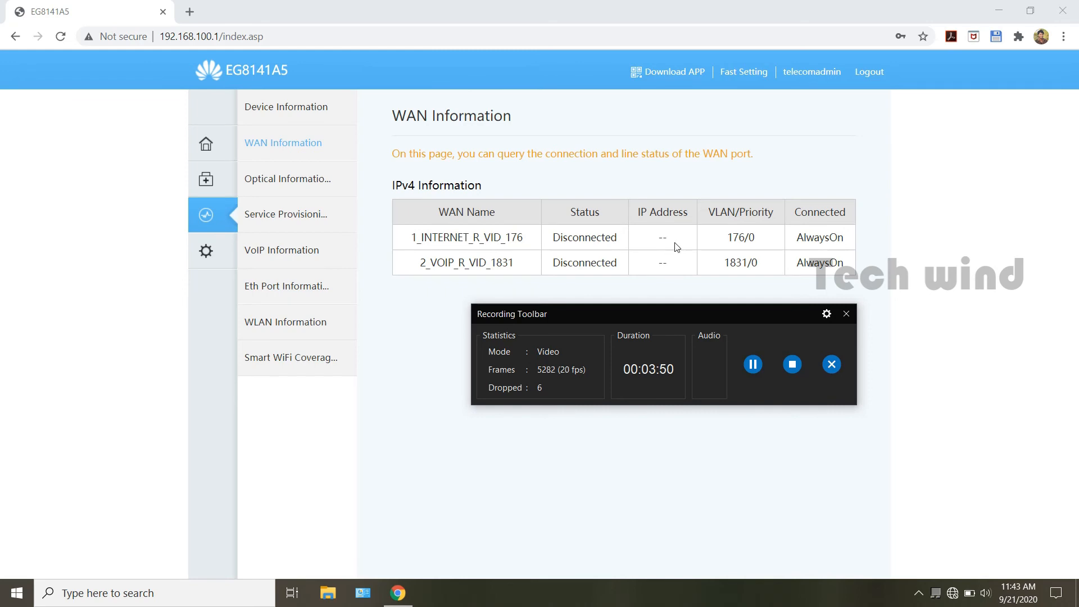
pyautogui.moveTo(611, 256)
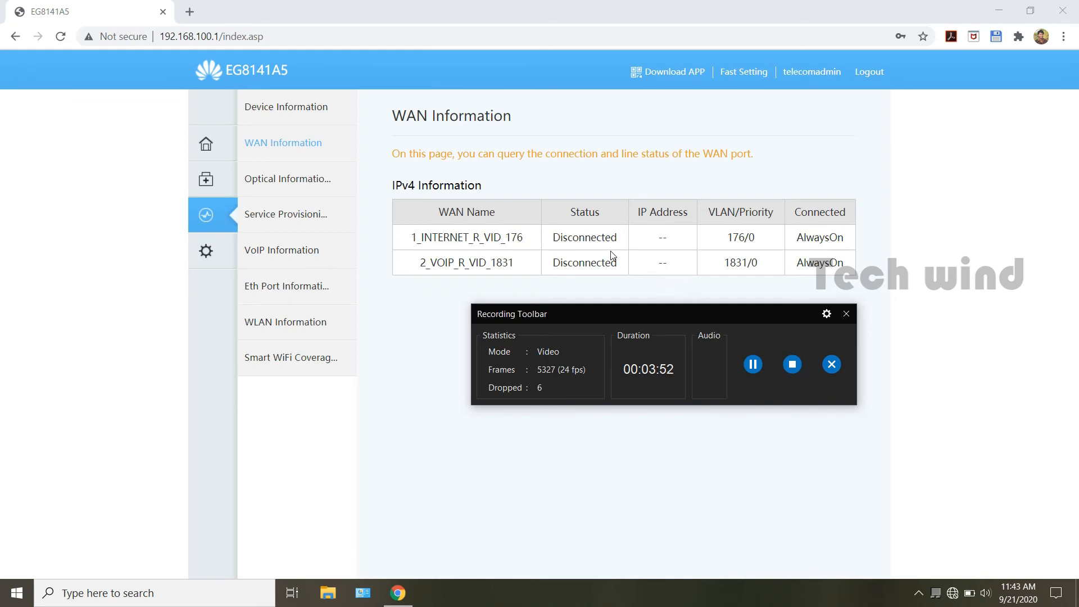
pyautogui.click(281, 249)
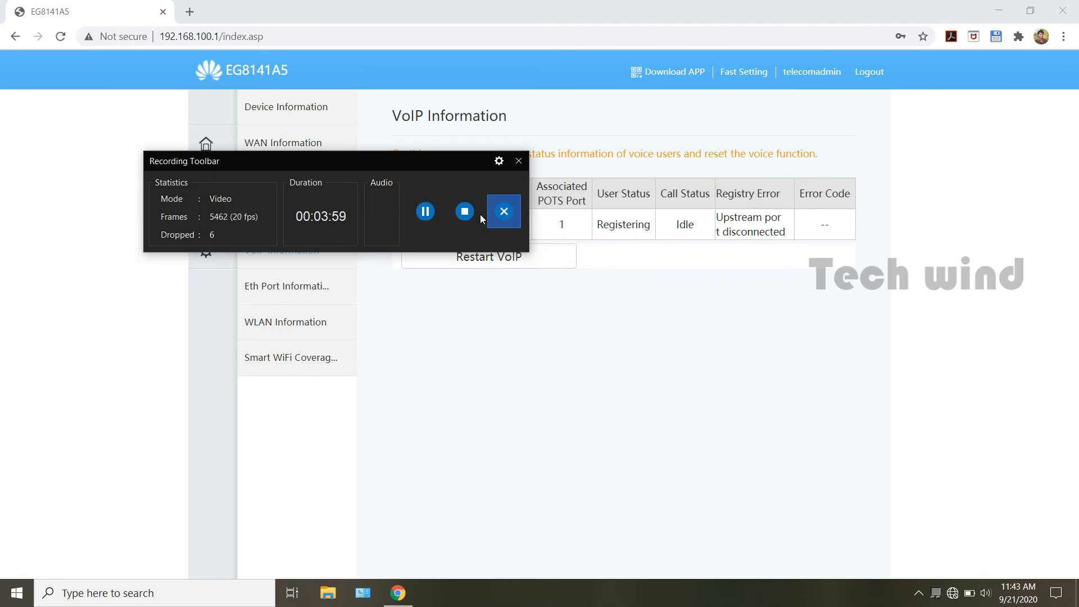
pyautogui.moveTo(401, 170)
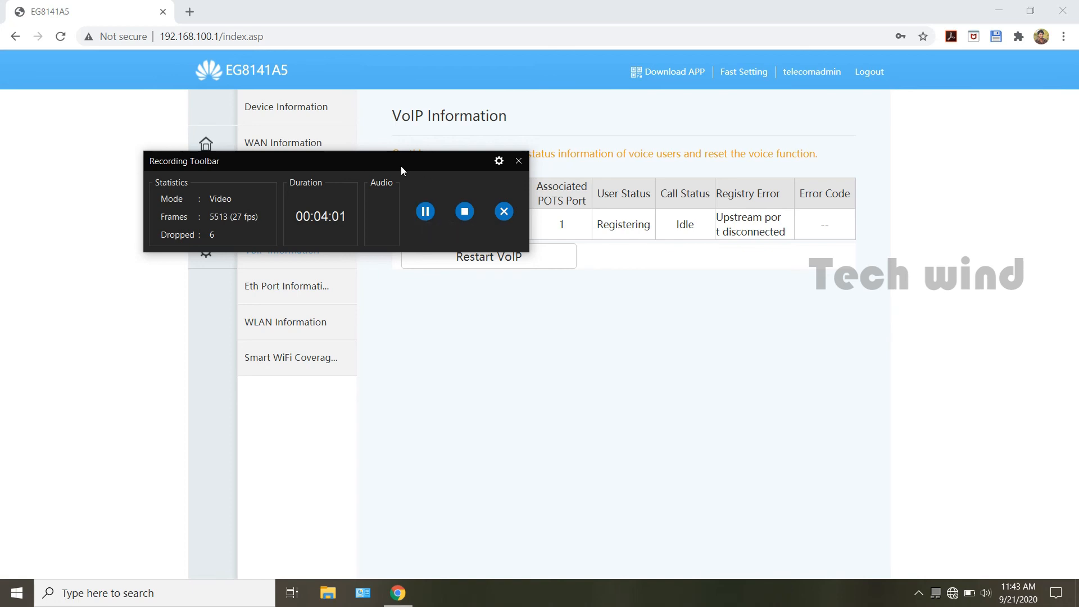